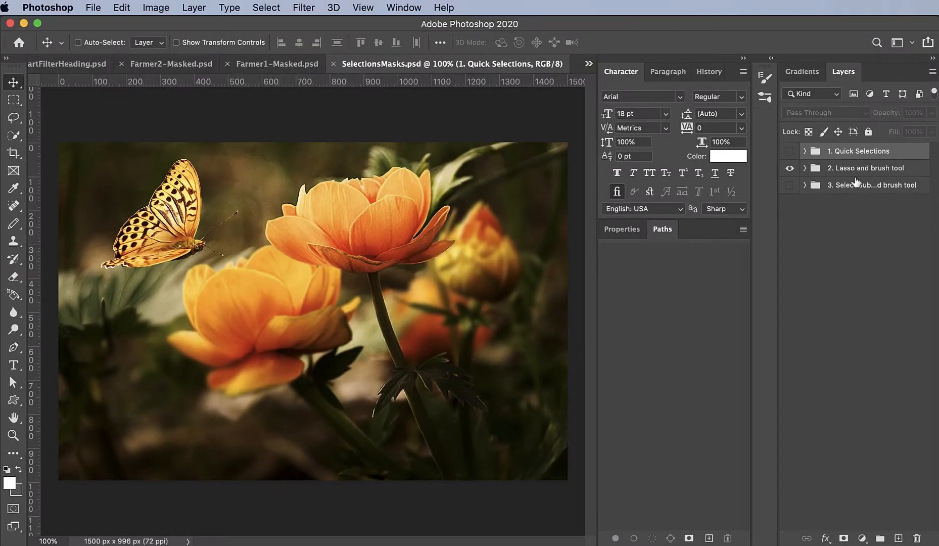
Step: Make the flower photo layer inside the '2. Lasso and brush tool' group active
left_click(805, 168)
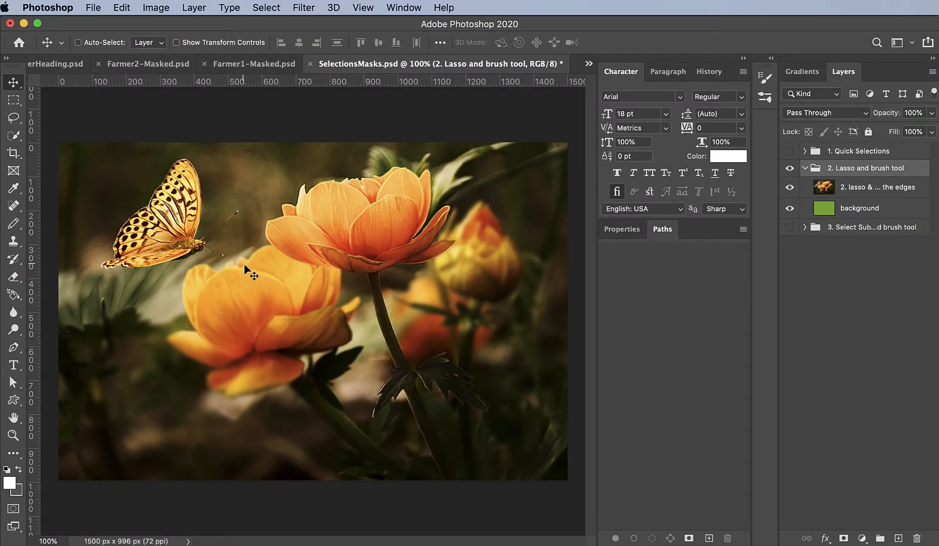
mouse_move(326, 352)
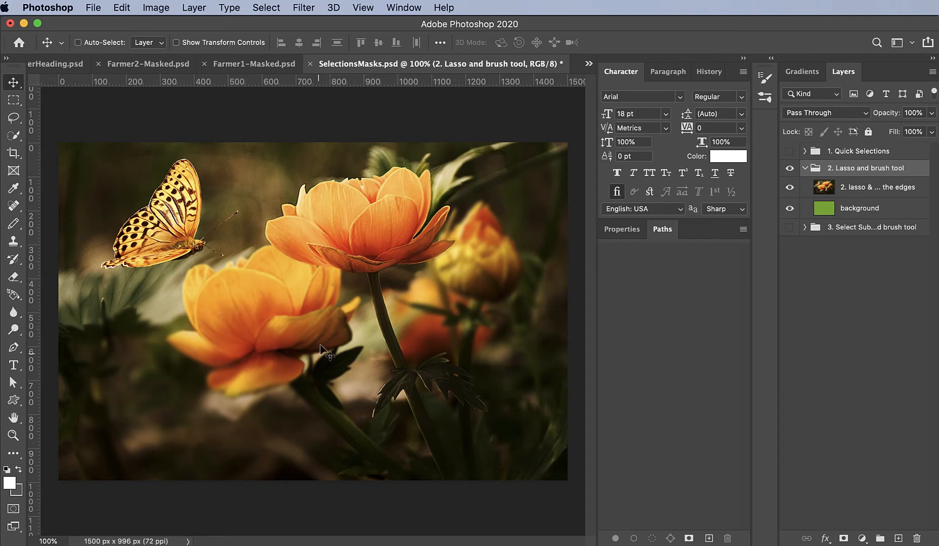
mouse_move(244, 355)
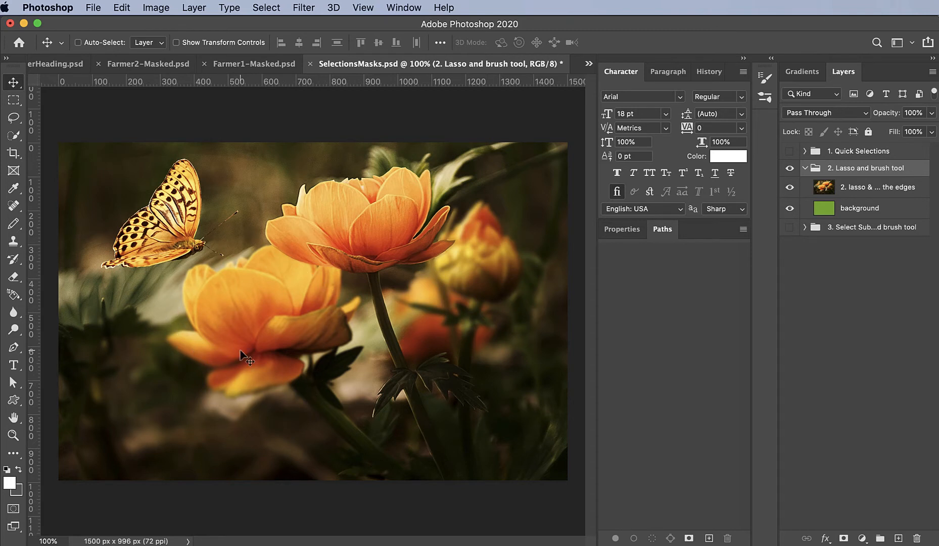
mouse_move(303, 317)
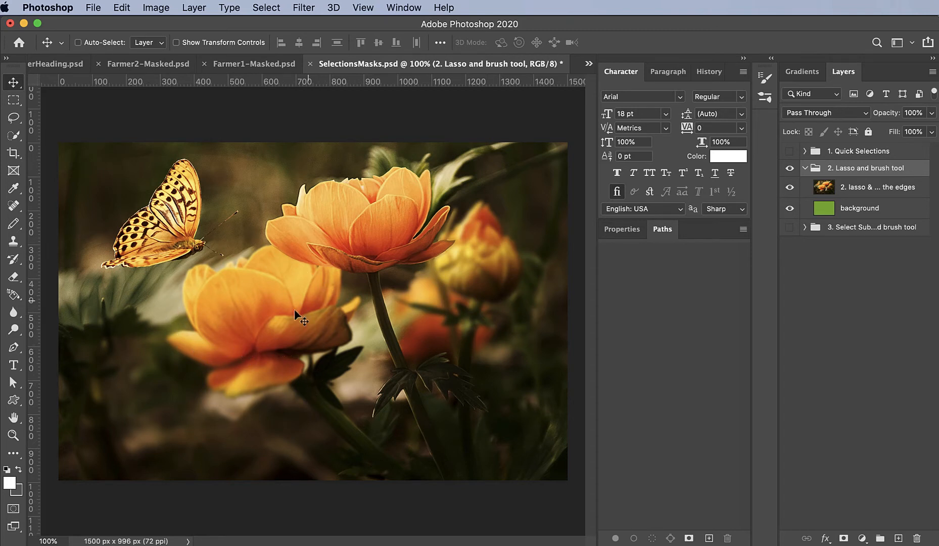
left_click(883, 187)
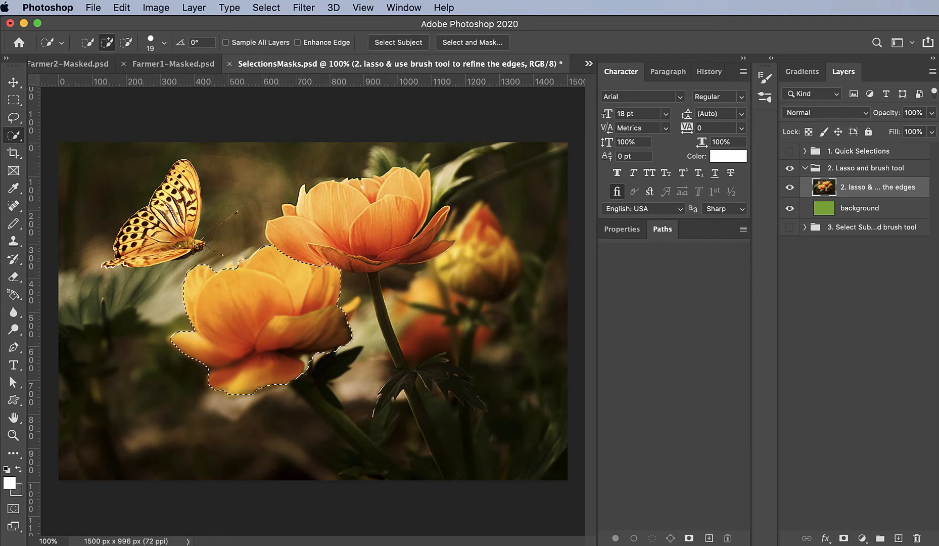
left_click(844, 538)
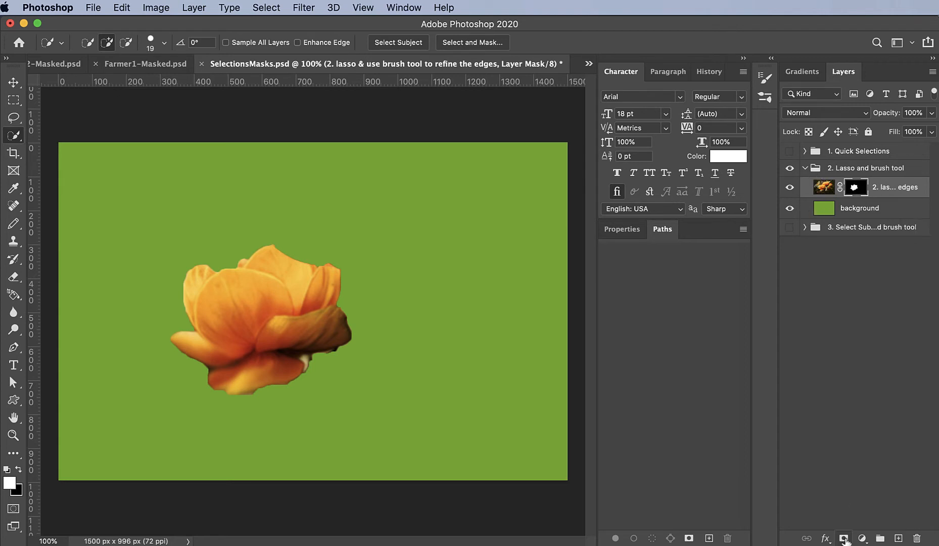
left_click(121, 8)
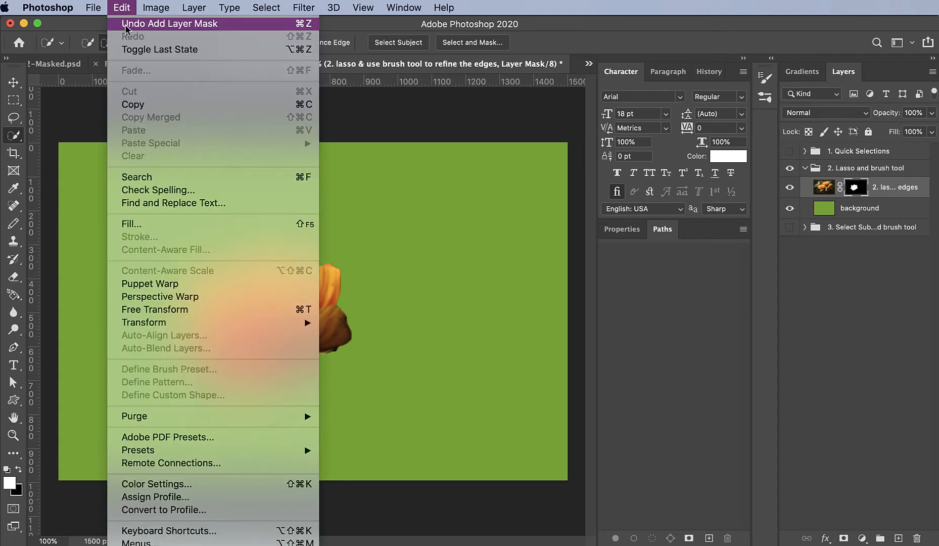
left_click(170, 23)
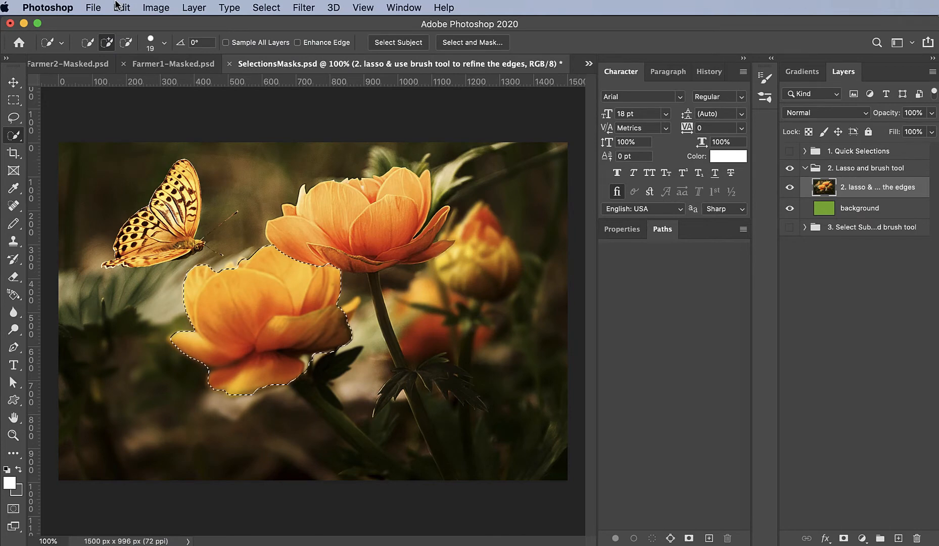
left_click(121, 7)
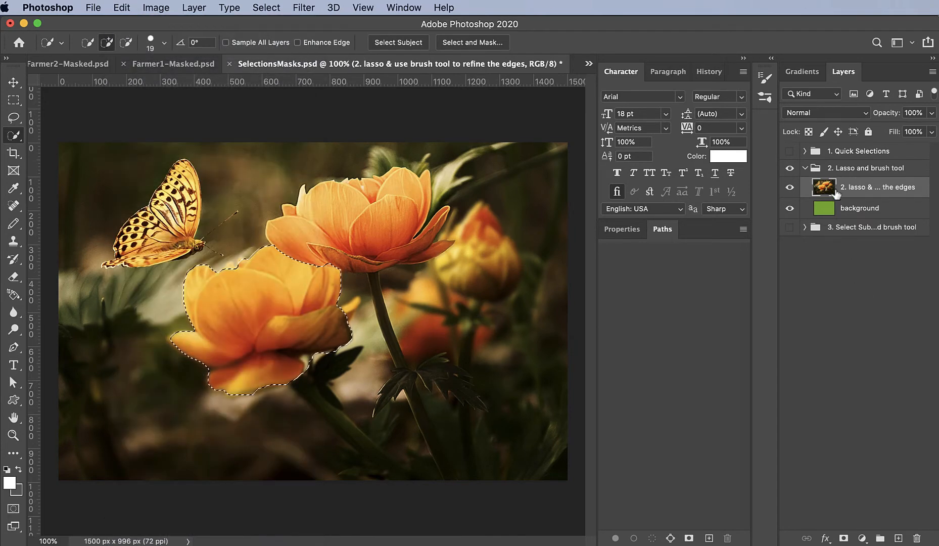
mouse_move(824, 191)
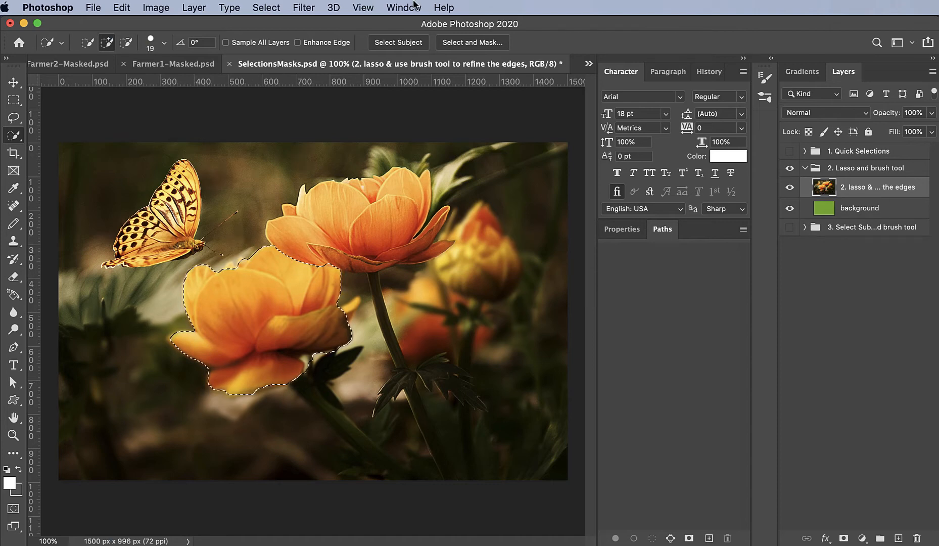
Step: Enter Select and Mask for the flower selection and view the View Mode settings
left_click(471, 43)
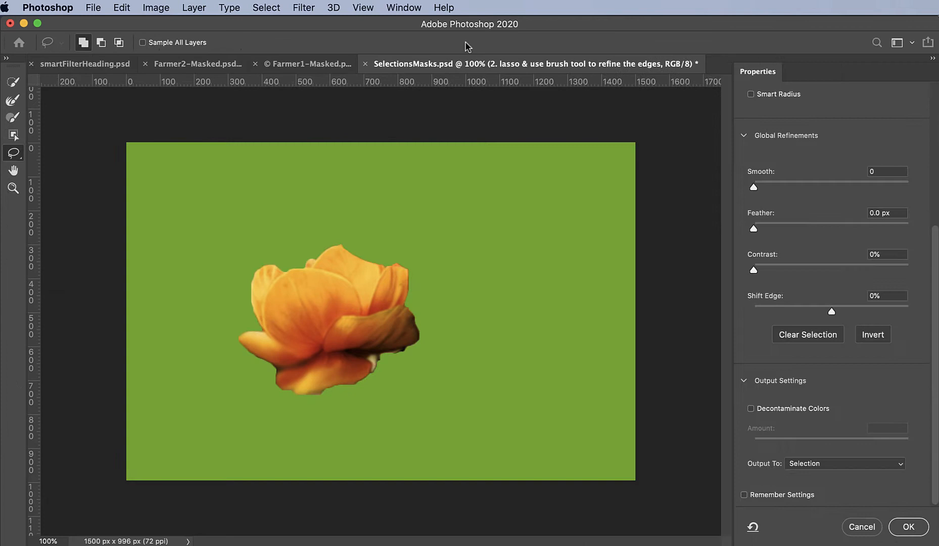
mouse_move(554, 335)
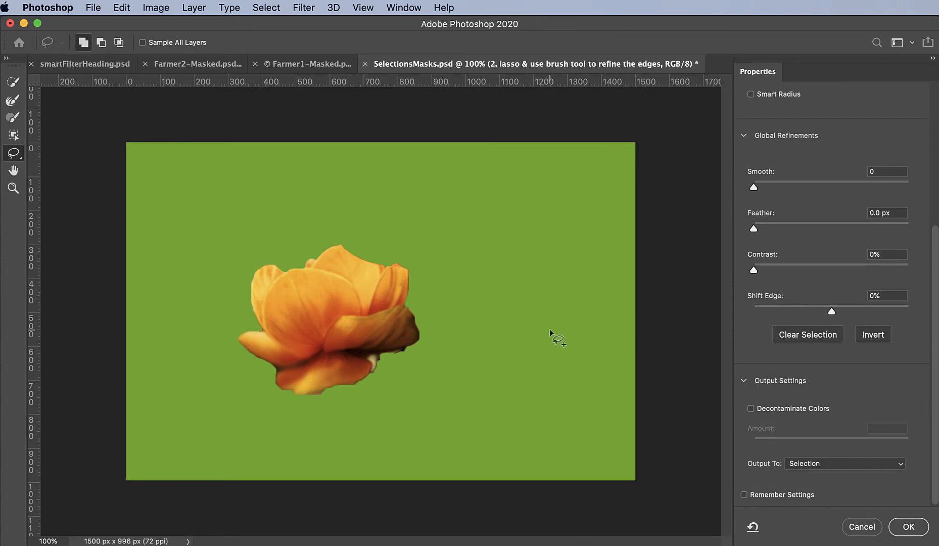
mouse_move(821, 388)
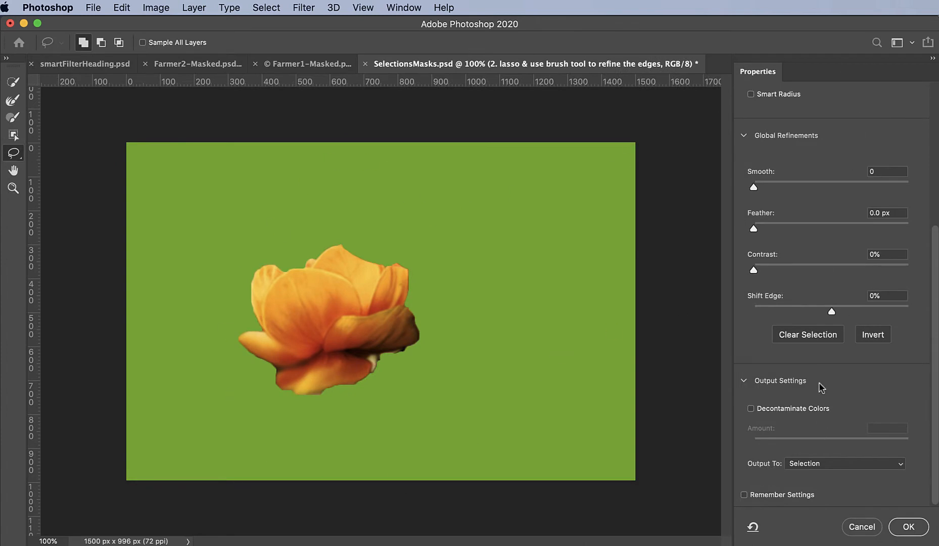
scroll("up", 3)
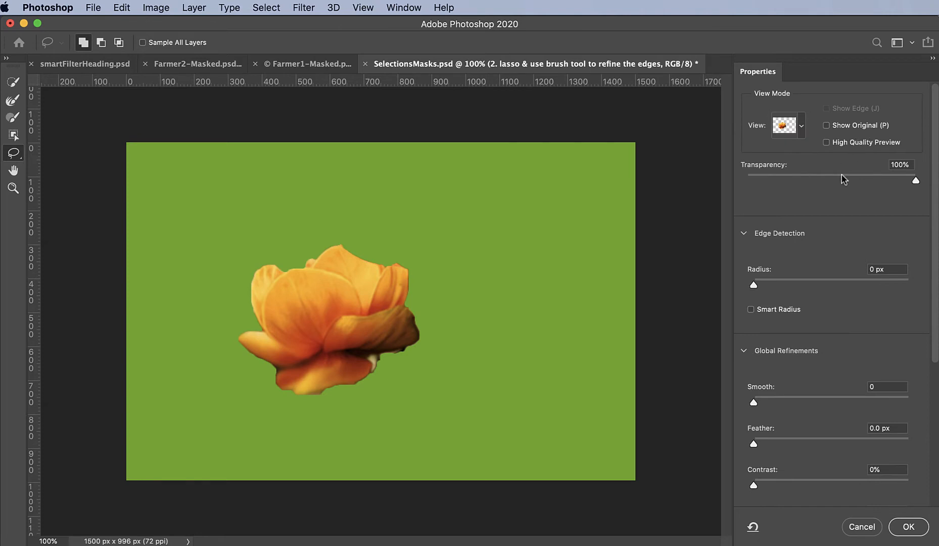
mouse_move(762, 169)
type("0")
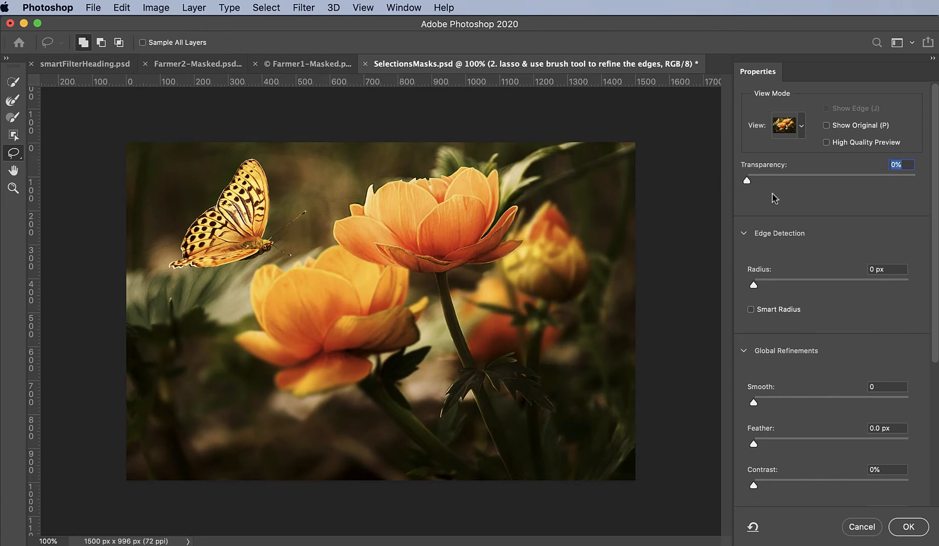
mouse_move(747, 181)
type("100")
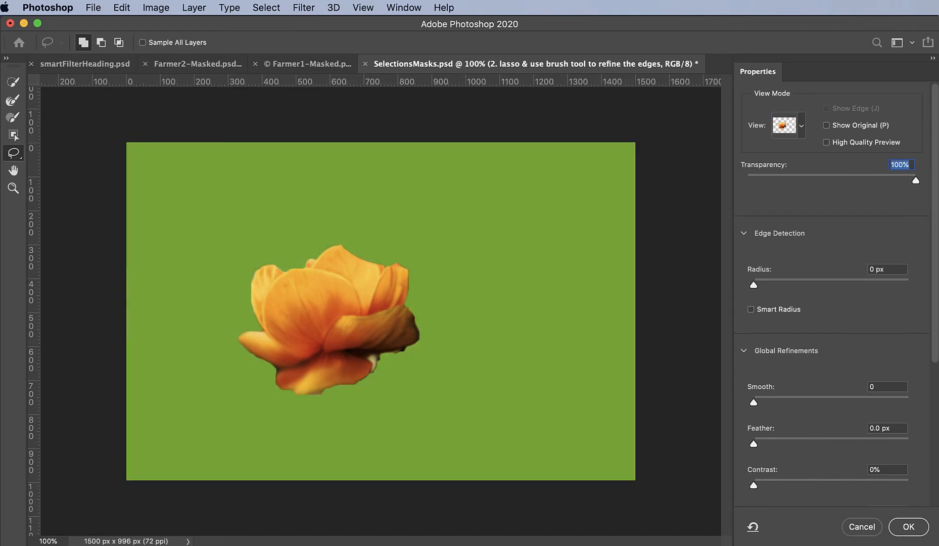
mouse_move(869, 301)
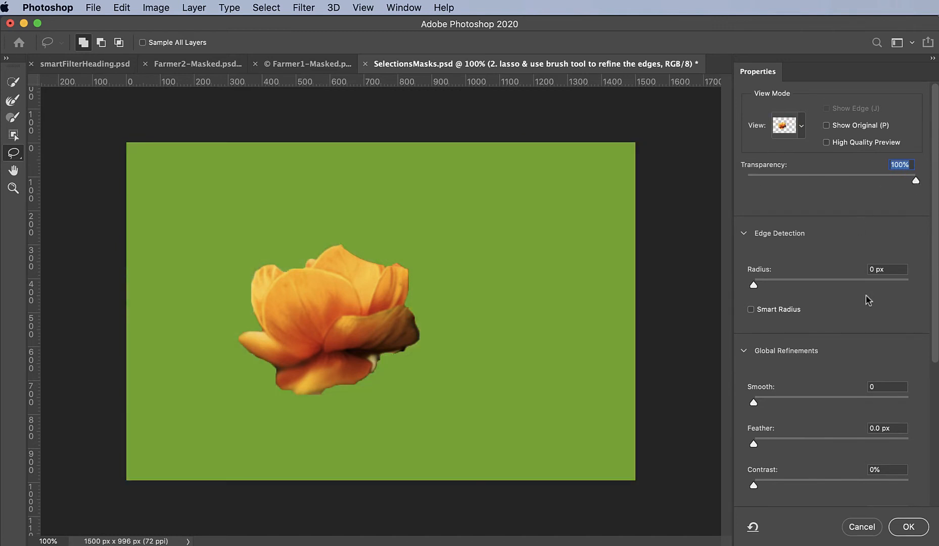
Step: Cancel Select and Mask, discarding the 8.4 px feather preview
scroll("down", 3)
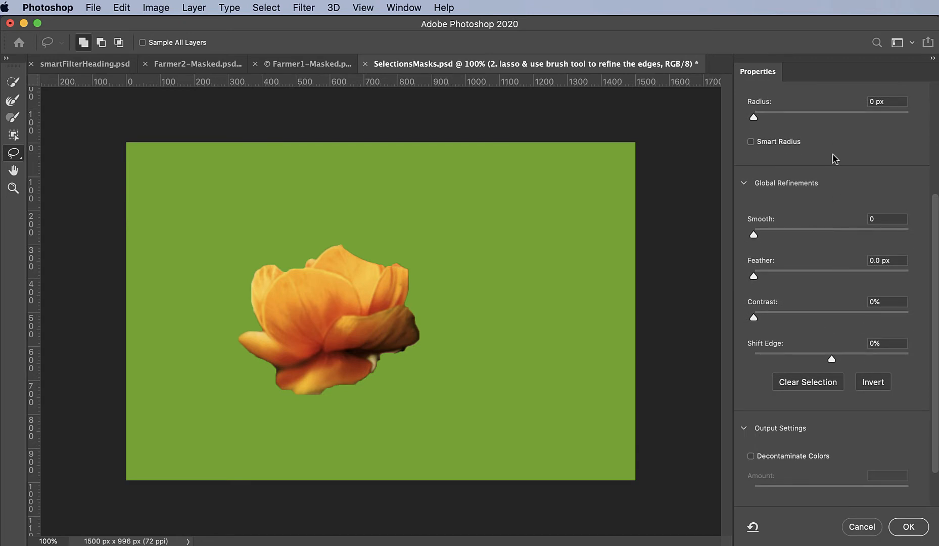
mouse_move(755, 272)
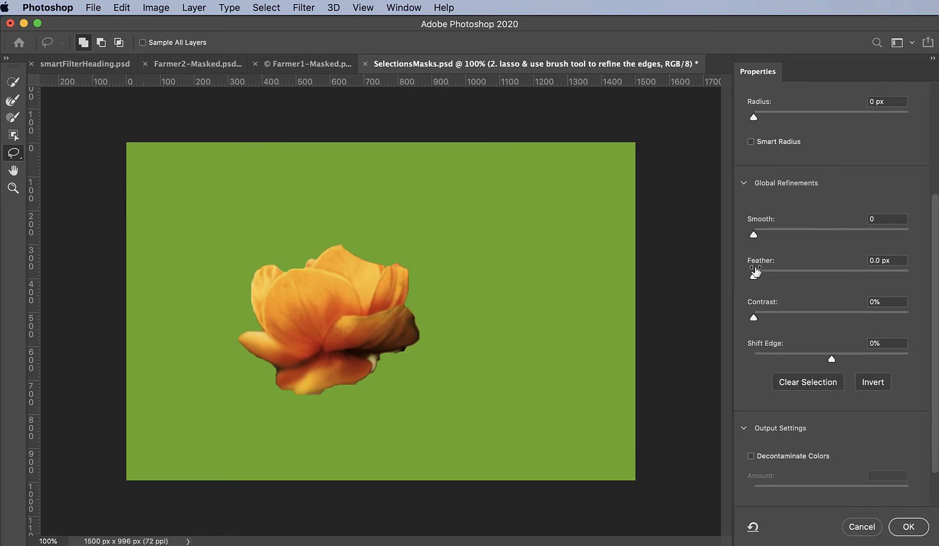
mouse_move(837, 281)
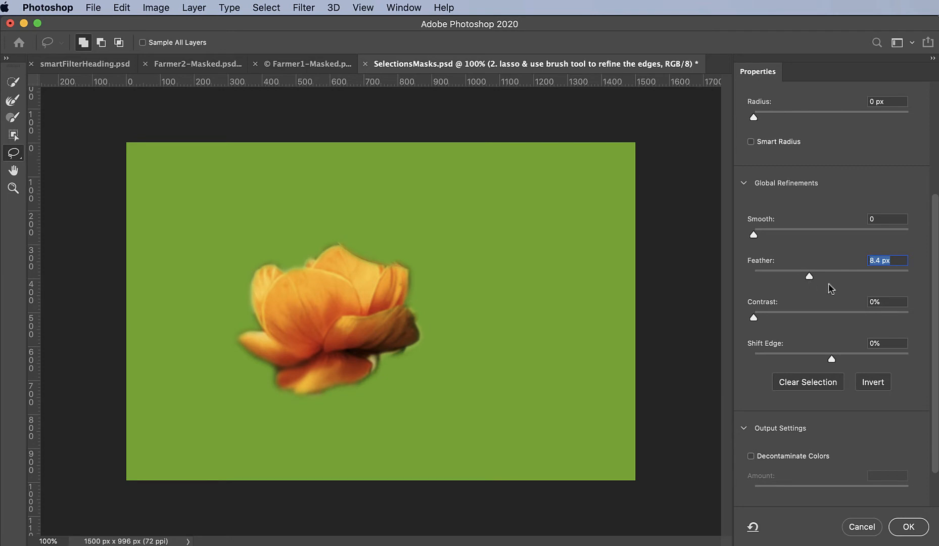
mouse_move(876, 299)
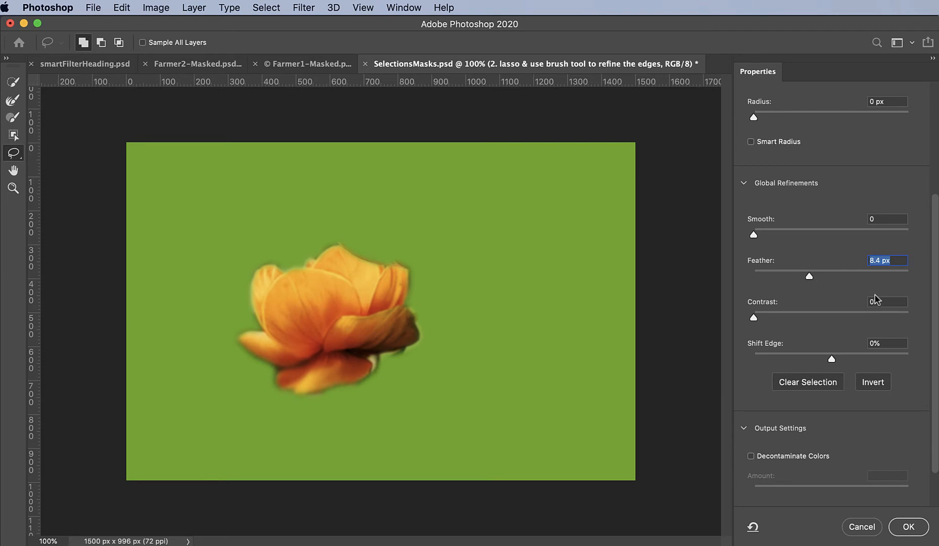
left_click(907, 526)
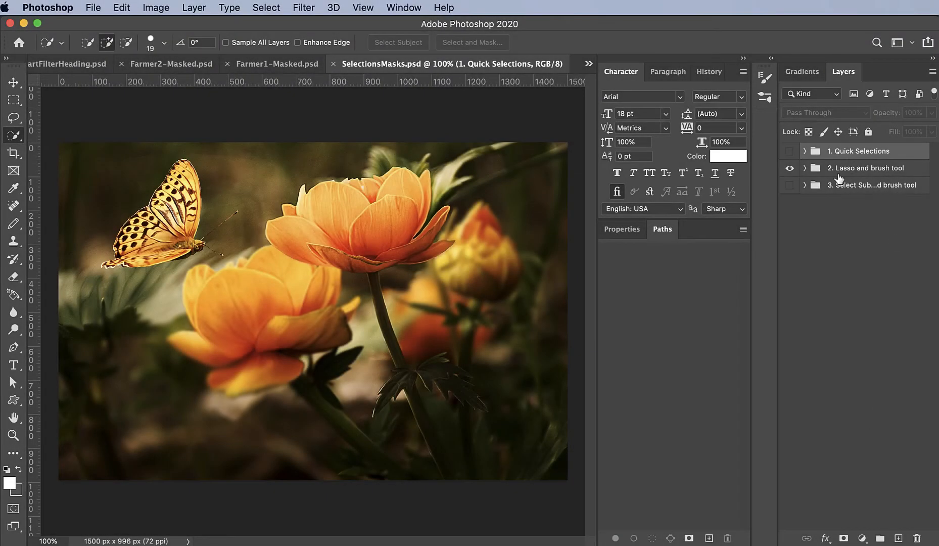
Step: Add a layer mask hiding all but the lower flower, then target the mask thumbnail
left_click(805, 168)
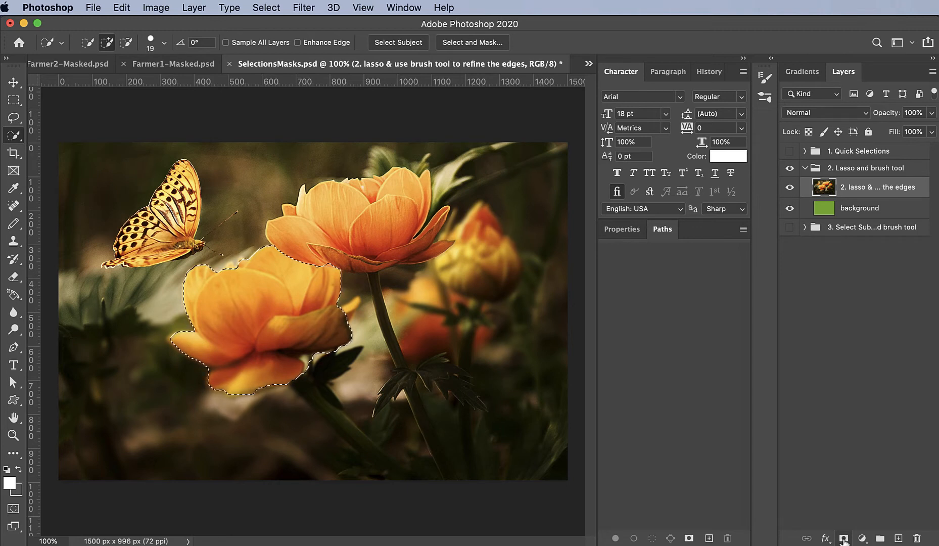
left_click(844, 538)
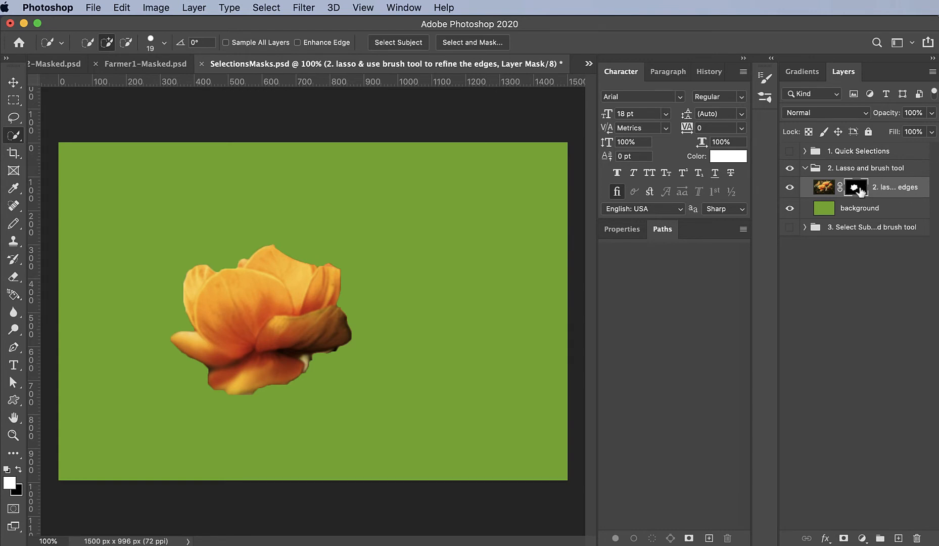
mouse_move(856, 188)
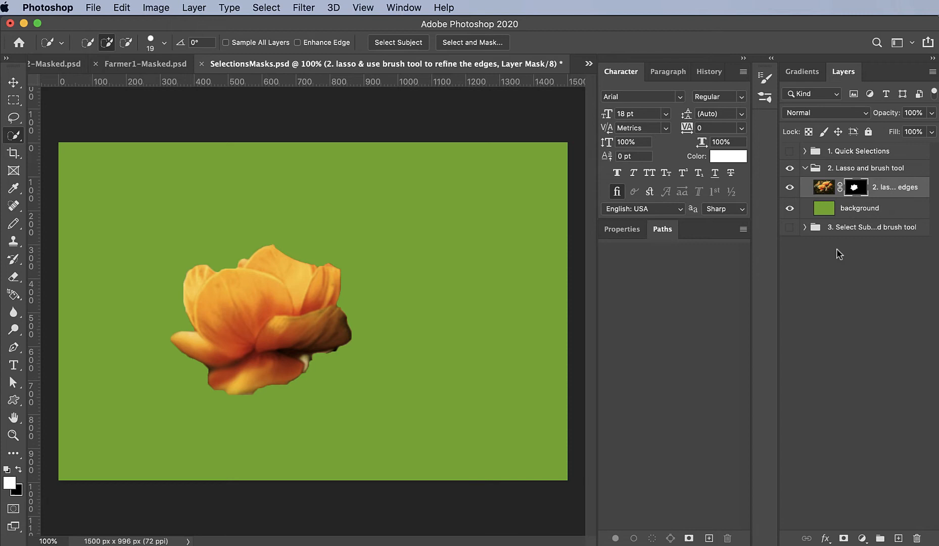
left_click(824, 187)
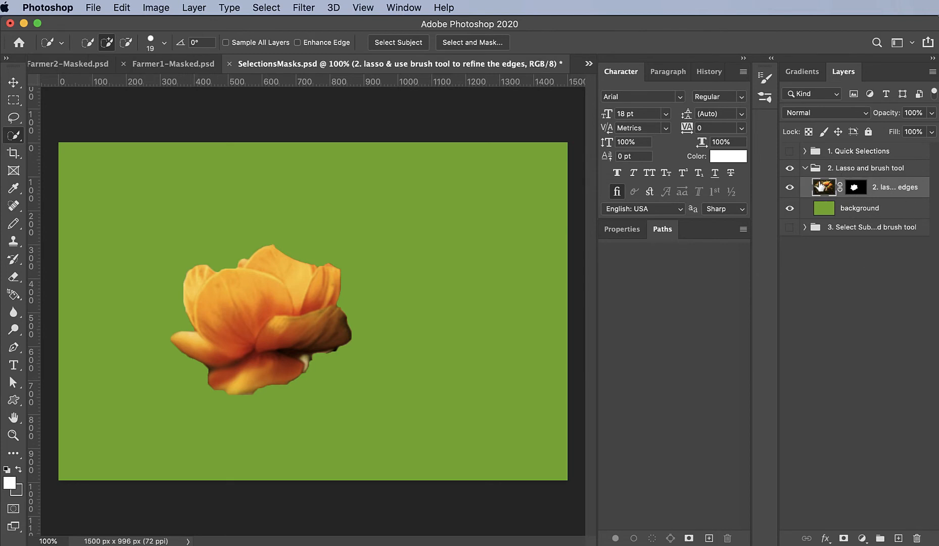
mouse_move(823, 187)
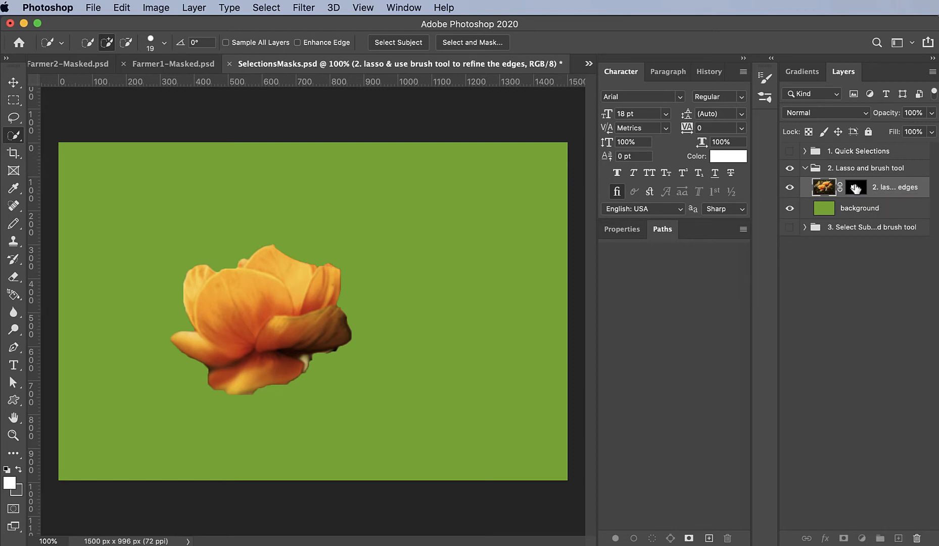
left_click(840, 187)
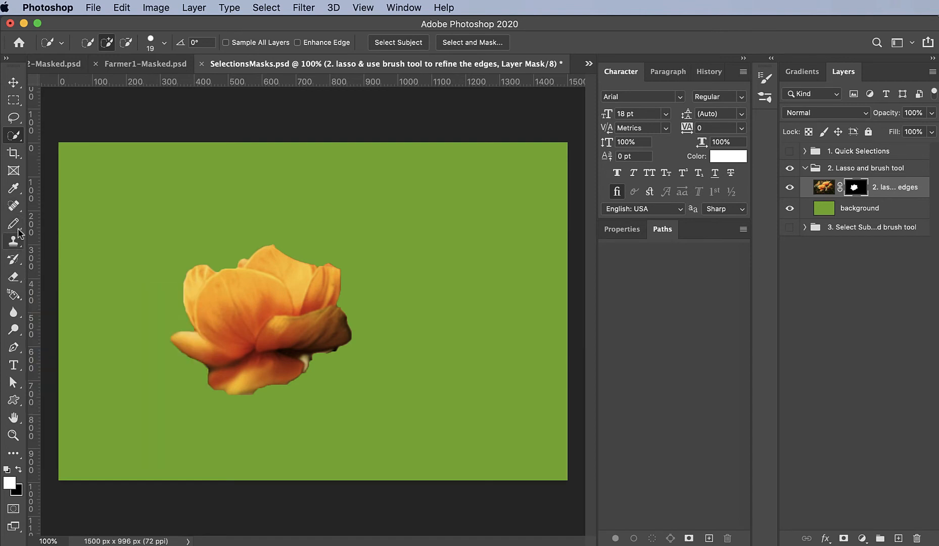
Step: Set the Brush tool to a Soft Round tip at 79 px with 64% hardness
left_click(13, 224)
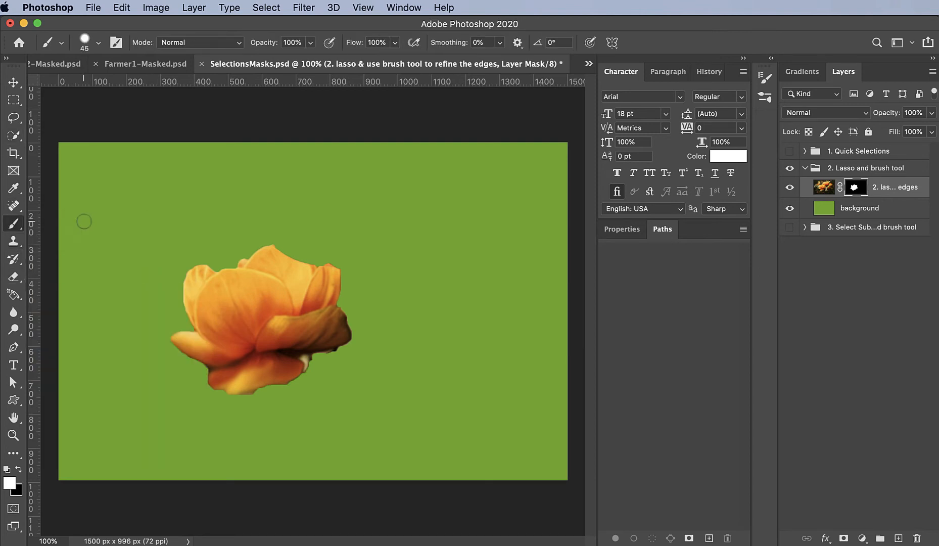
mouse_move(114, 55)
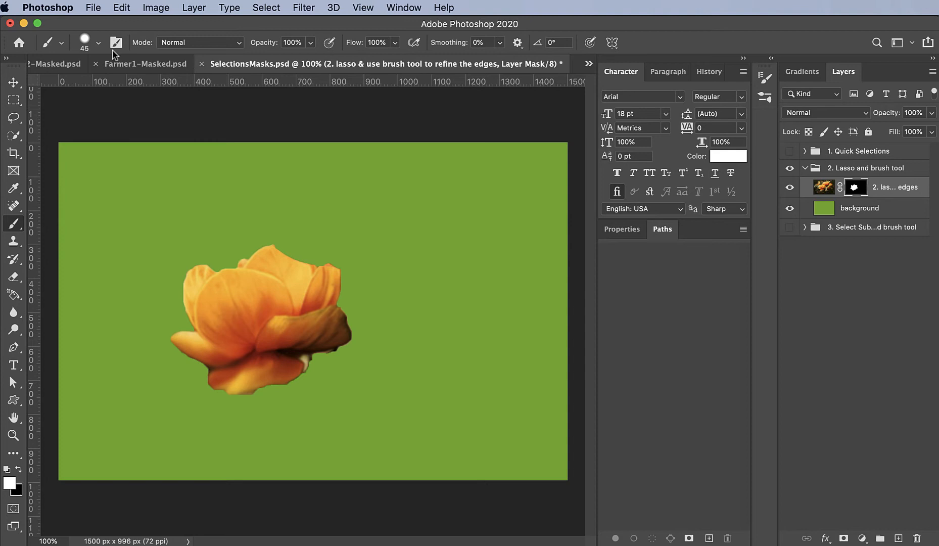
left_click(99, 42)
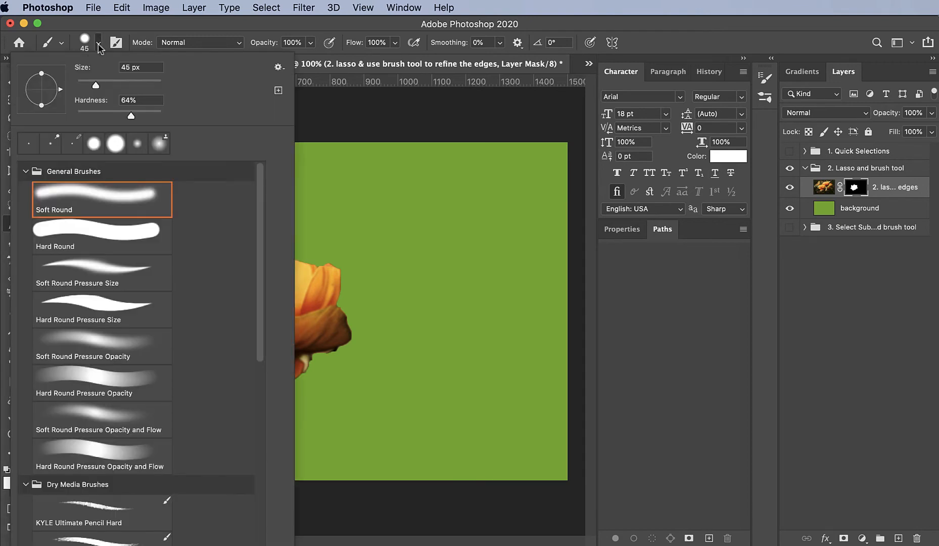
mouse_move(125, 32)
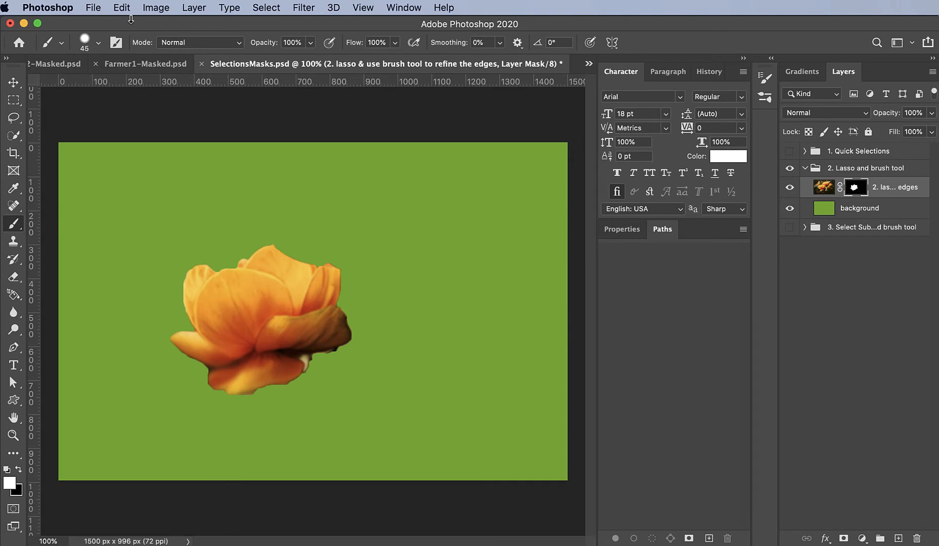
mouse_move(168, 22)
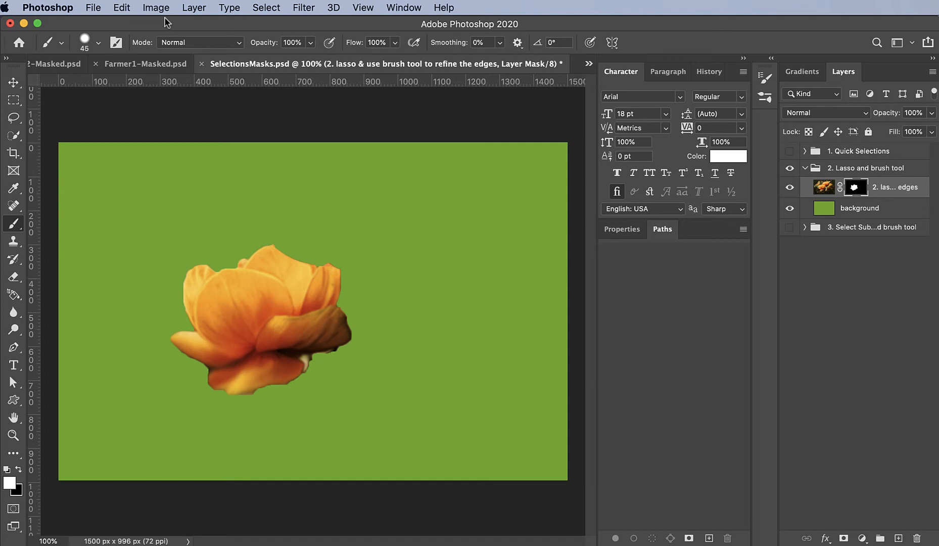
mouse_move(162, 24)
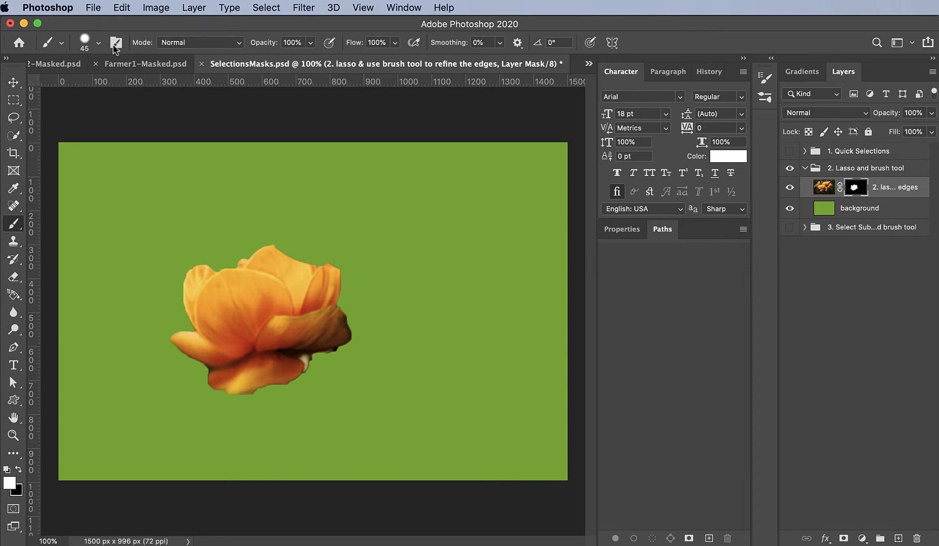
mouse_move(111, 49)
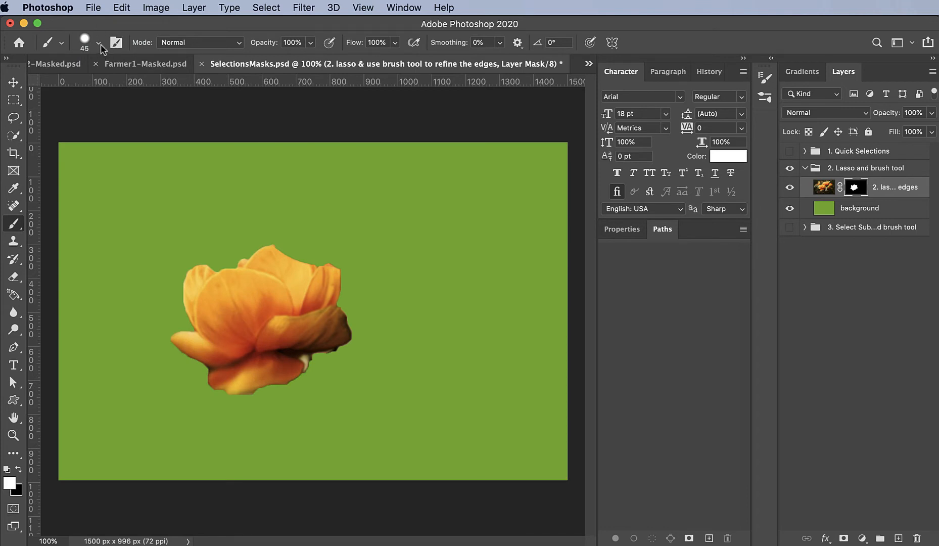
left_click(101, 47)
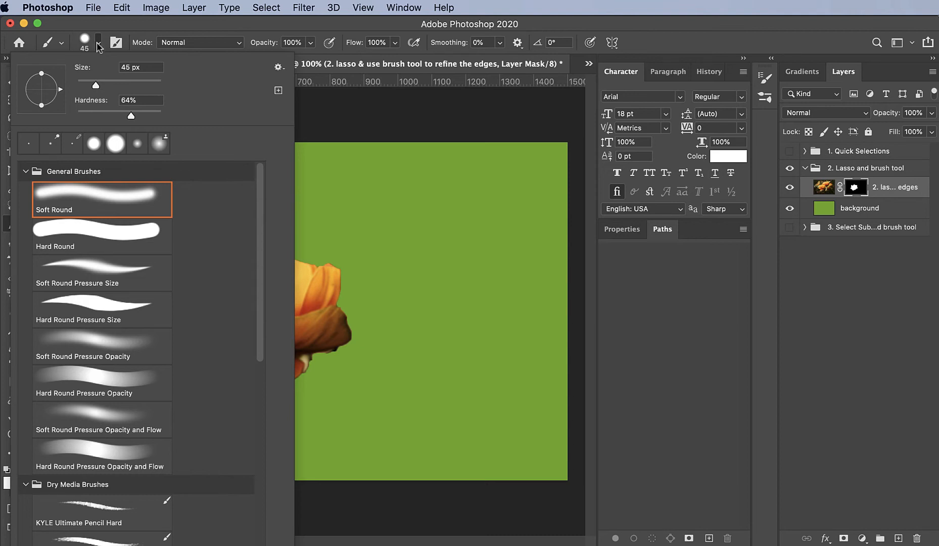
left_click_drag(93, 87, 107, 87)
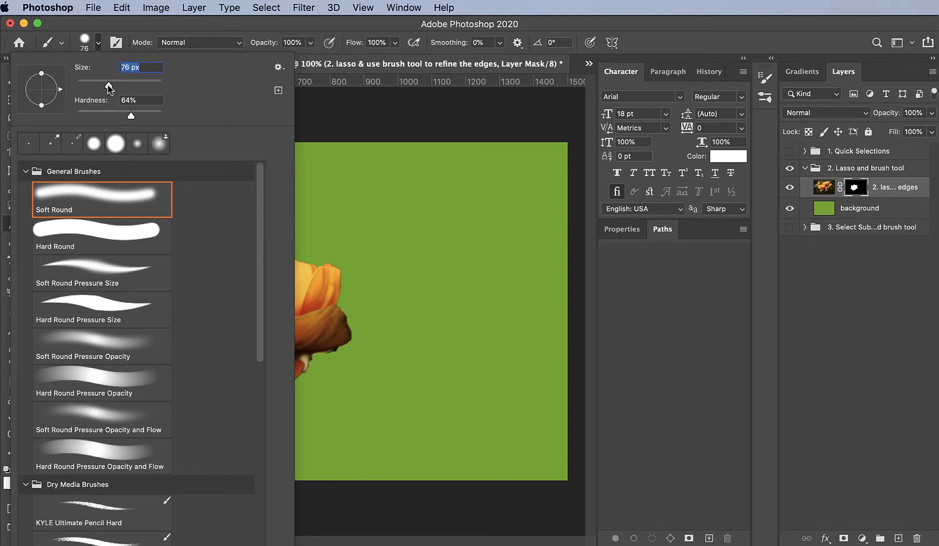
left_click_drag(108, 88, 114, 88)
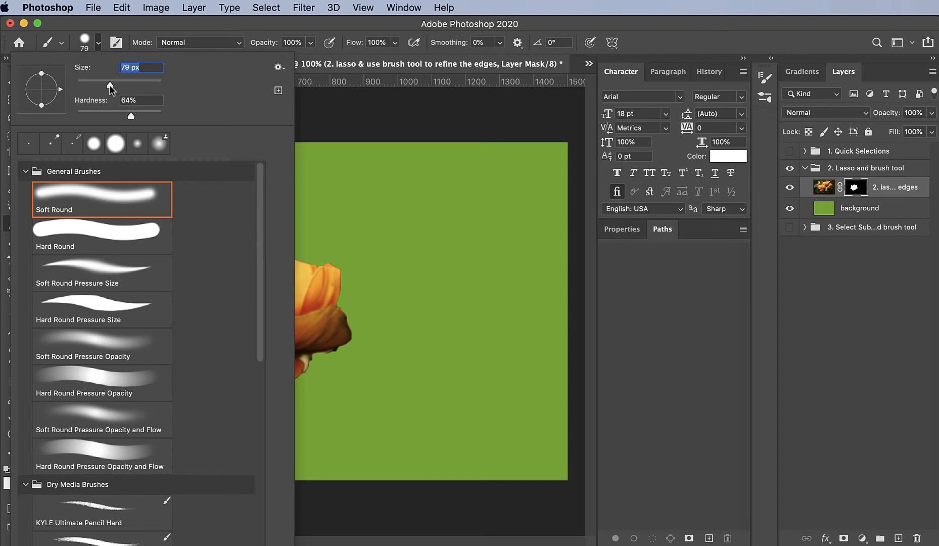
left_click_drag(130, 116, 121, 115)
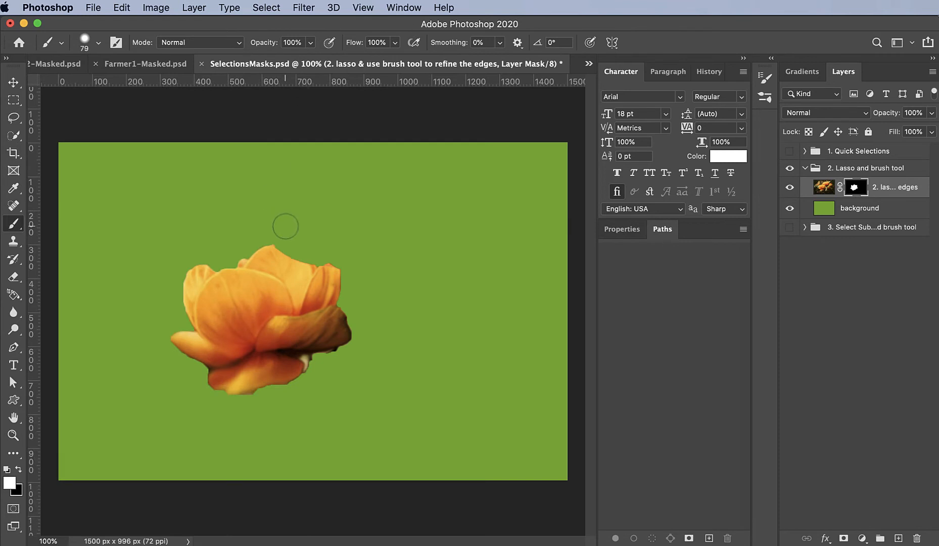
mouse_move(320, 224)
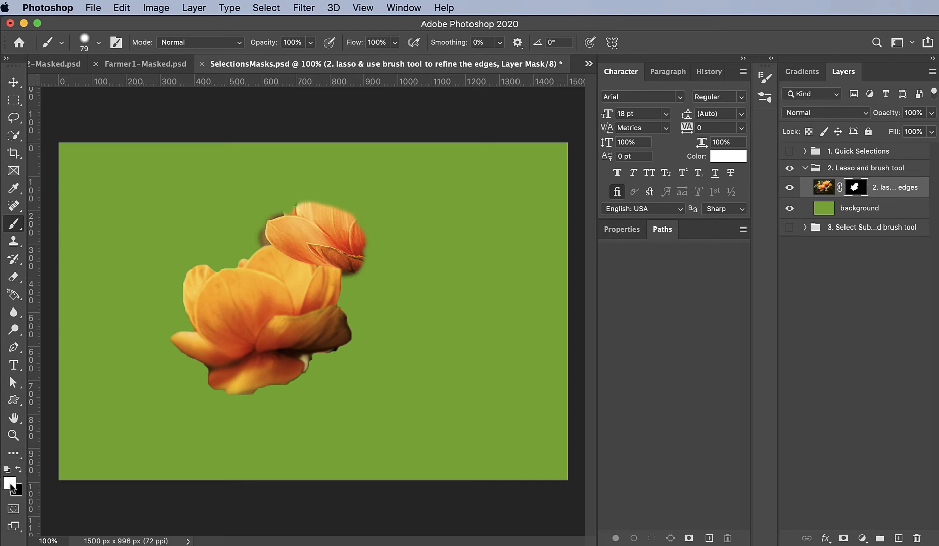
mouse_move(9, 485)
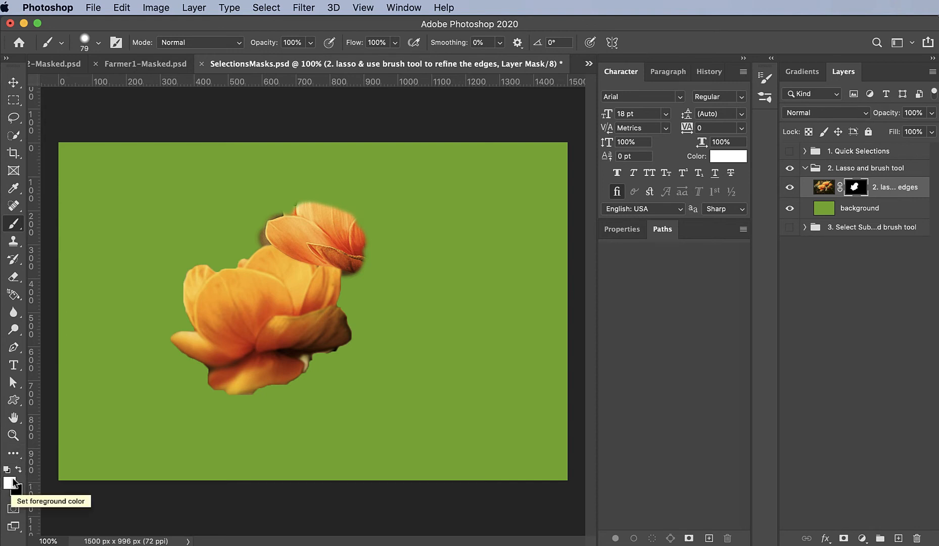
mouse_move(362, 192)
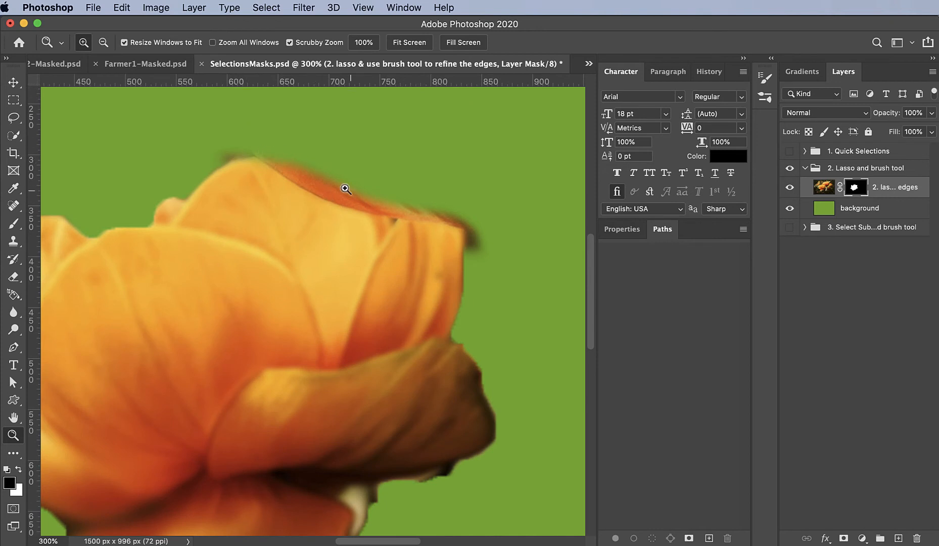
mouse_move(476, 231)
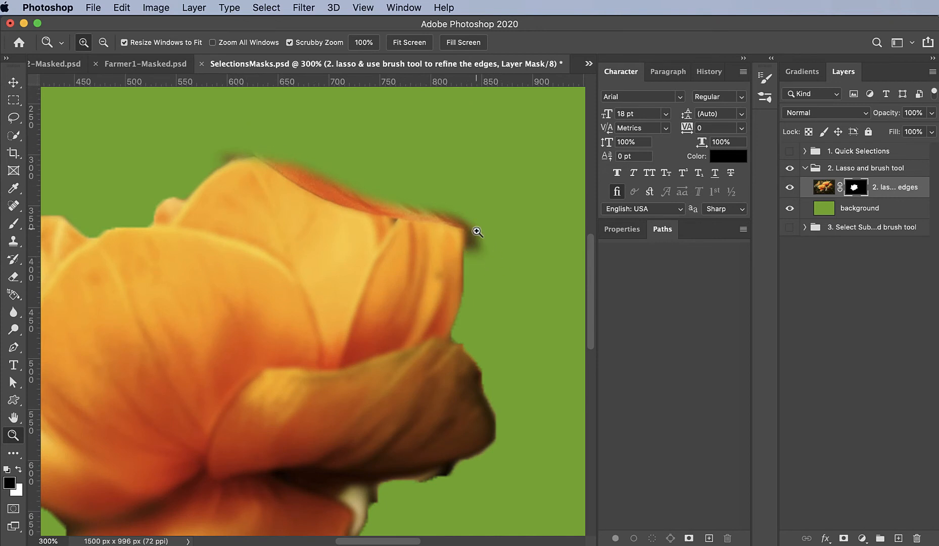
Step: Select the flower layer in the Layers panel for mask edge painting
left_click(790, 187)
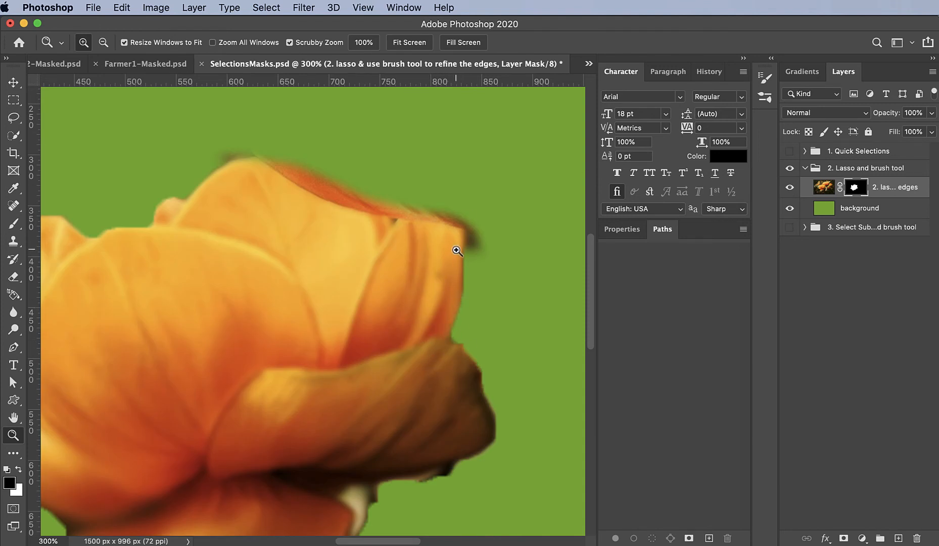
mouse_move(464, 298)
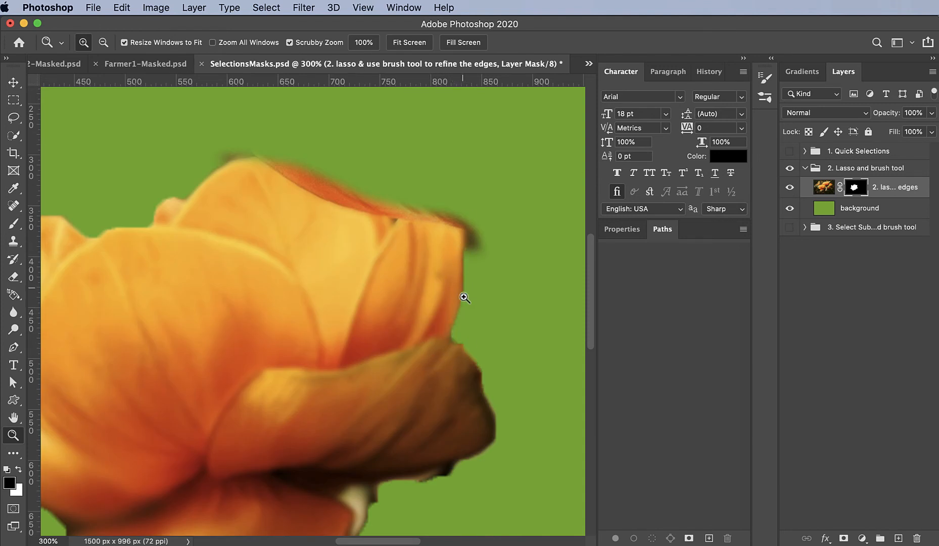
mouse_move(451, 341)
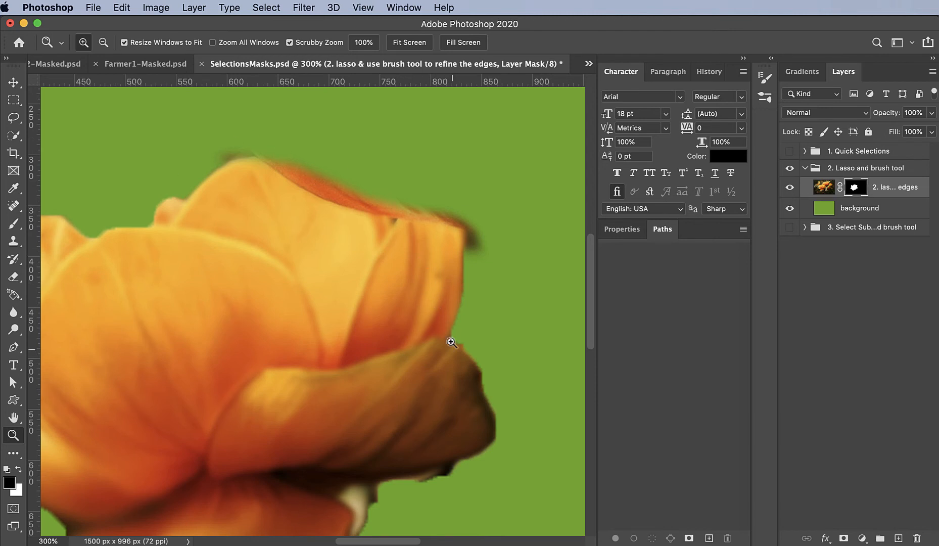
mouse_move(274, 185)
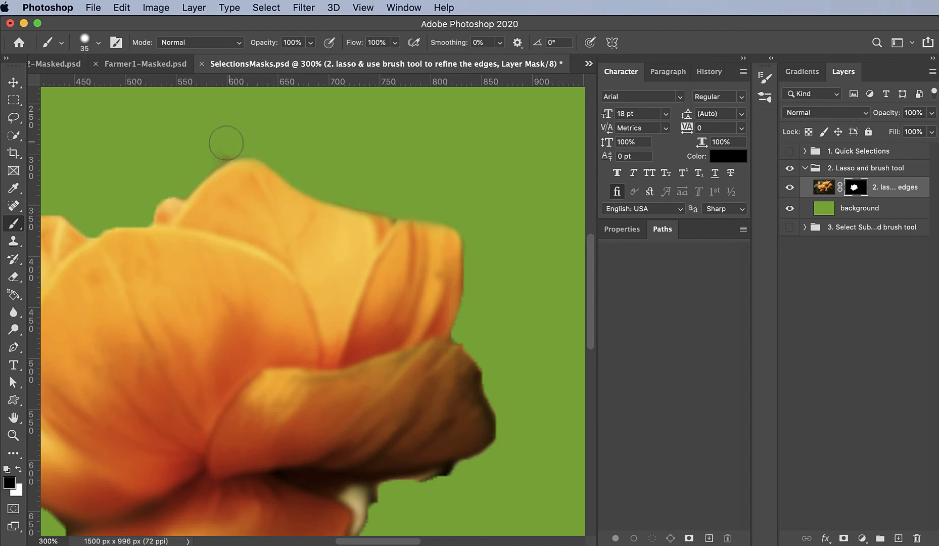
mouse_move(250, 141)
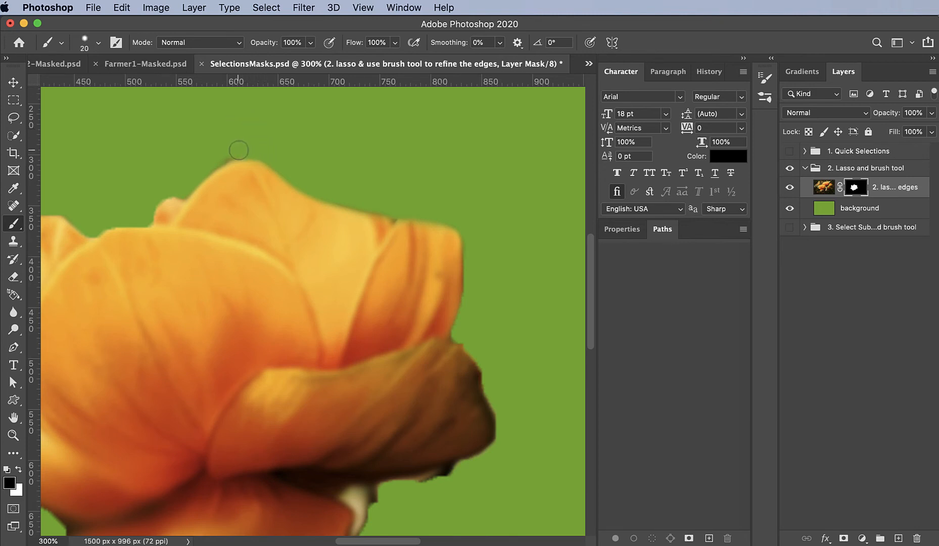
mouse_move(385, 160)
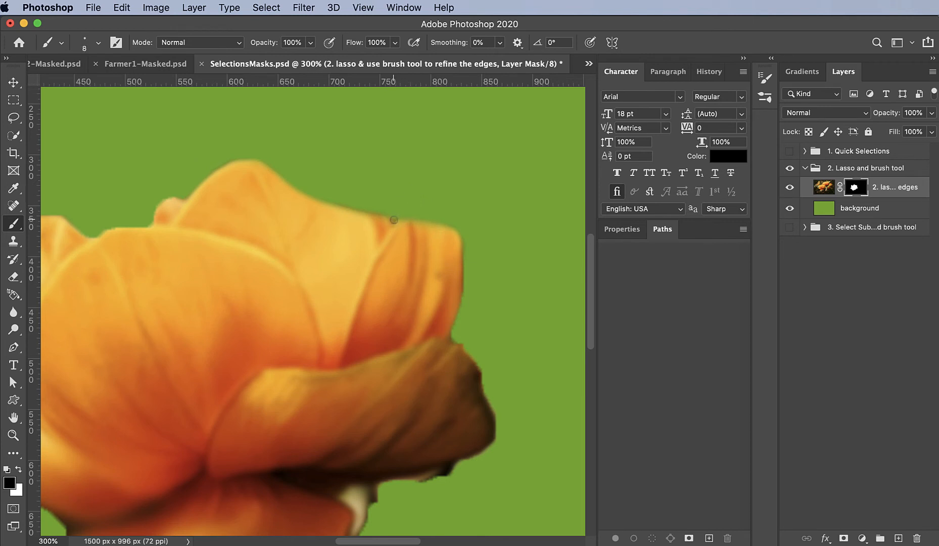
mouse_move(376, 209)
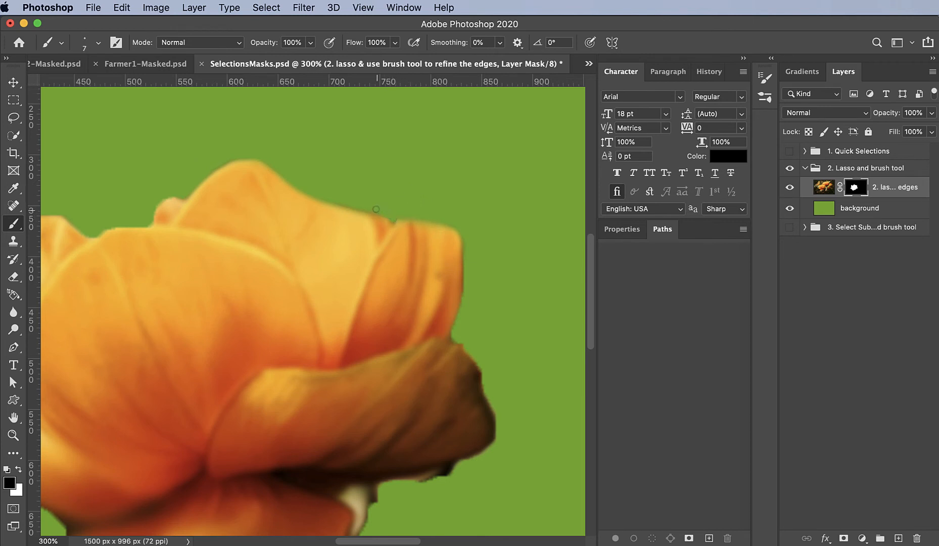
mouse_move(484, 322)
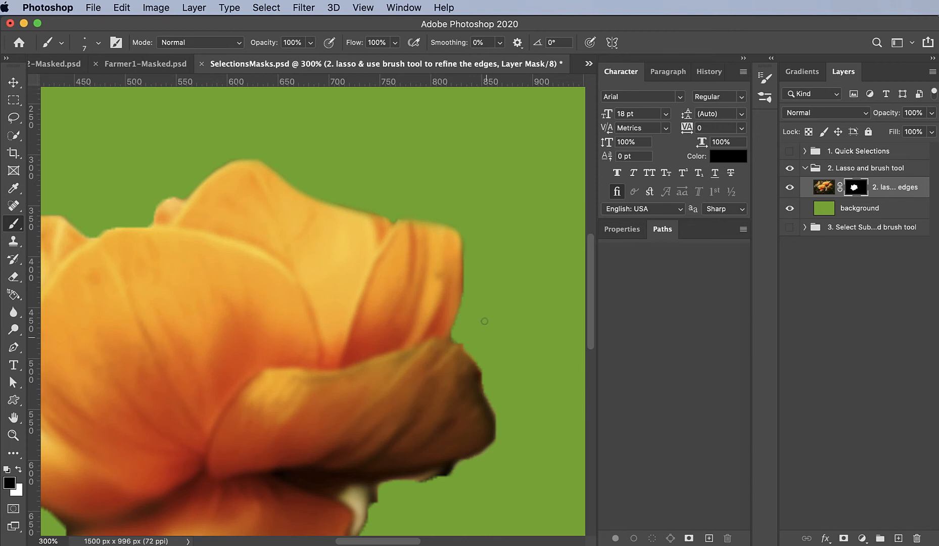
mouse_move(448, 212)
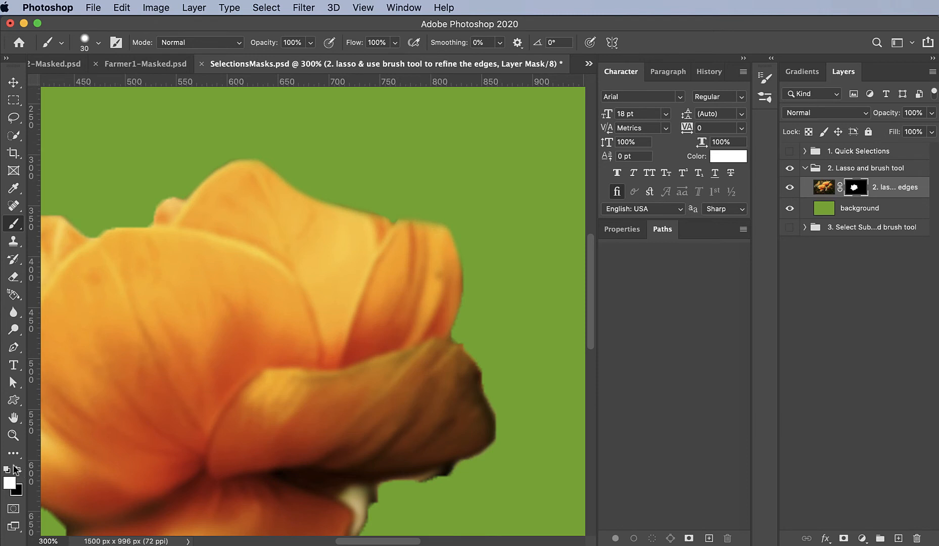
mouse_move(443, 244)
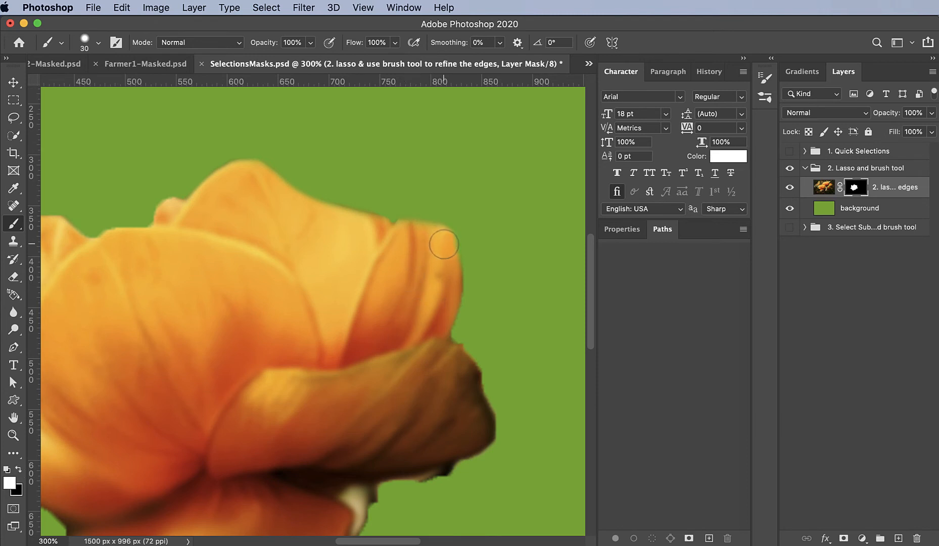
mouse_move(449, 273)
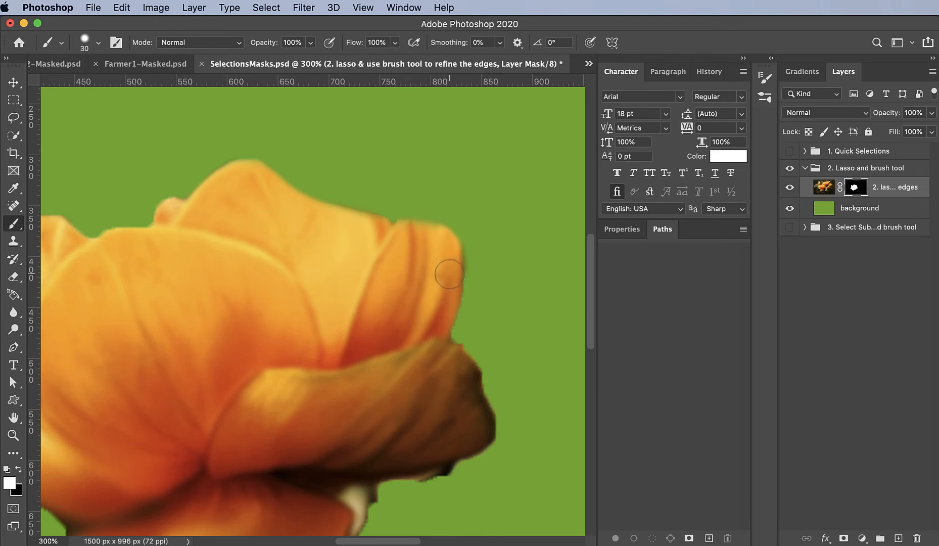
mouse_move(98, 50)
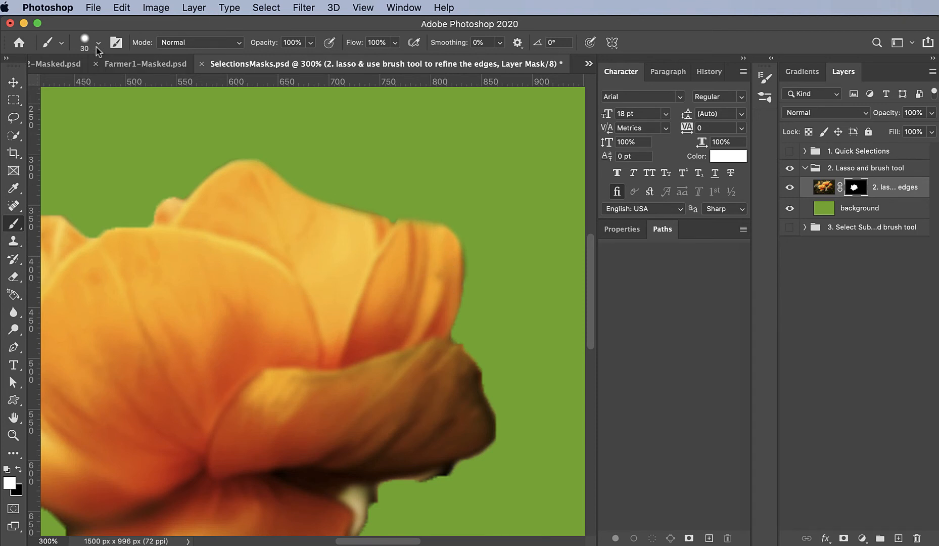
left_click(98, 42)
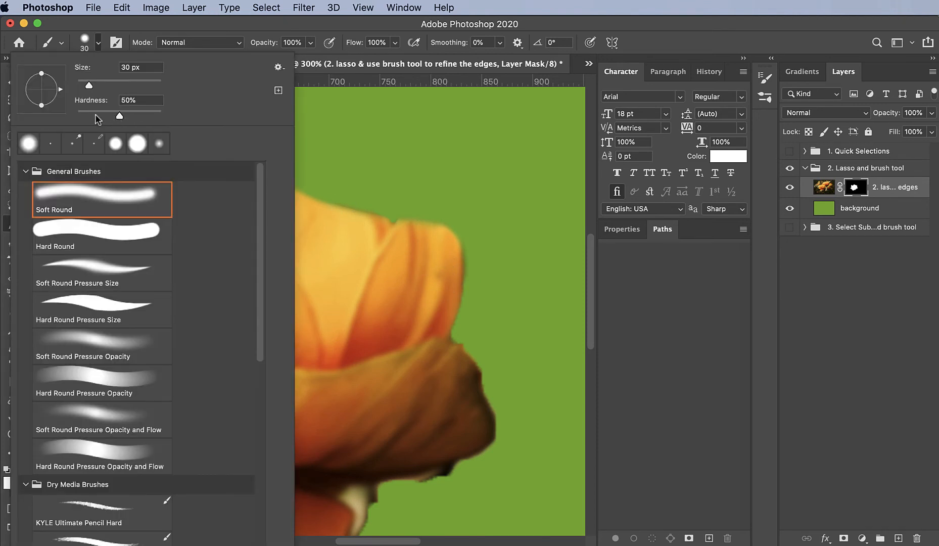
triple_click(140, 100)
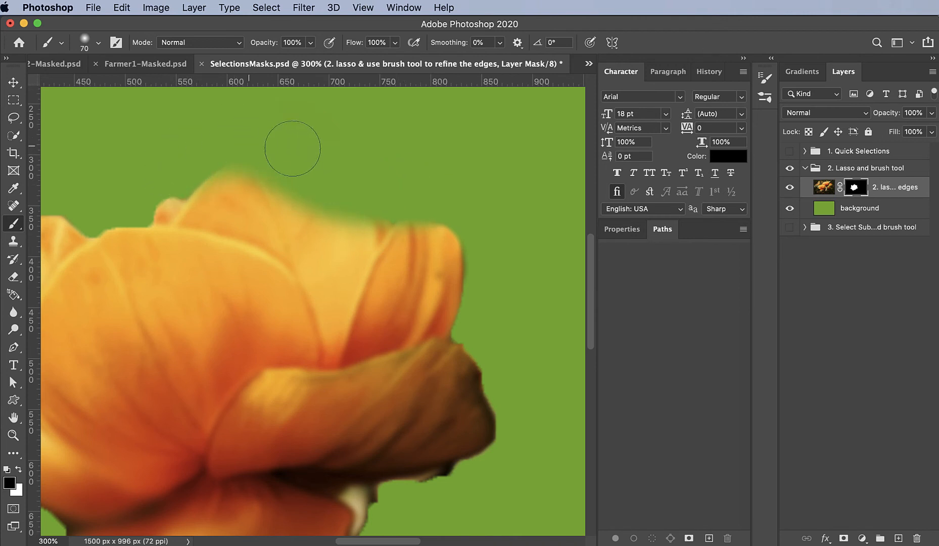
mouse_move(289, 257)
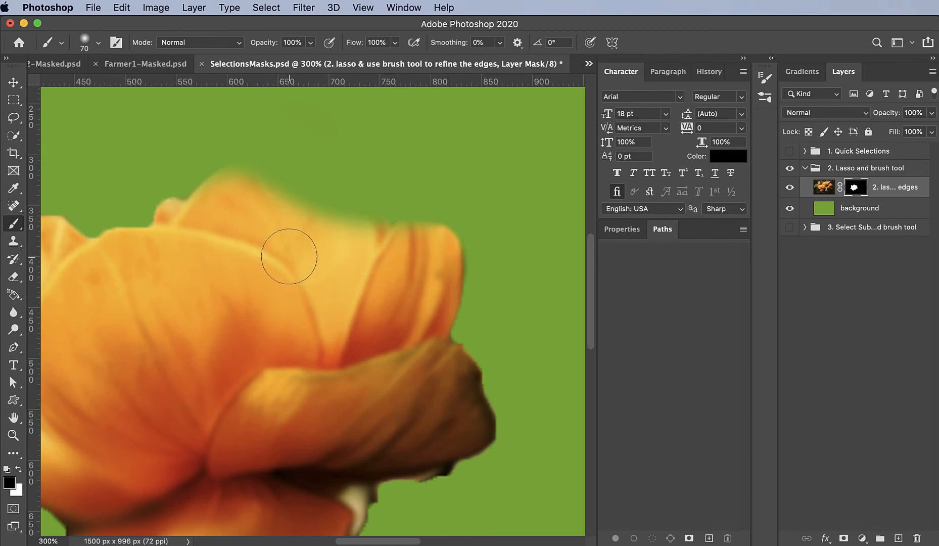
mouse_move(302, 299)
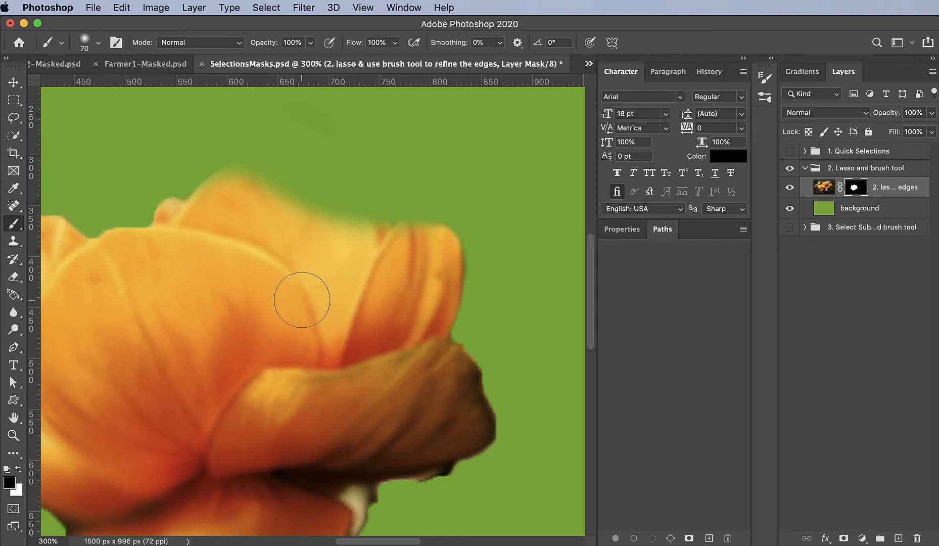
mouse_move(277, 268)
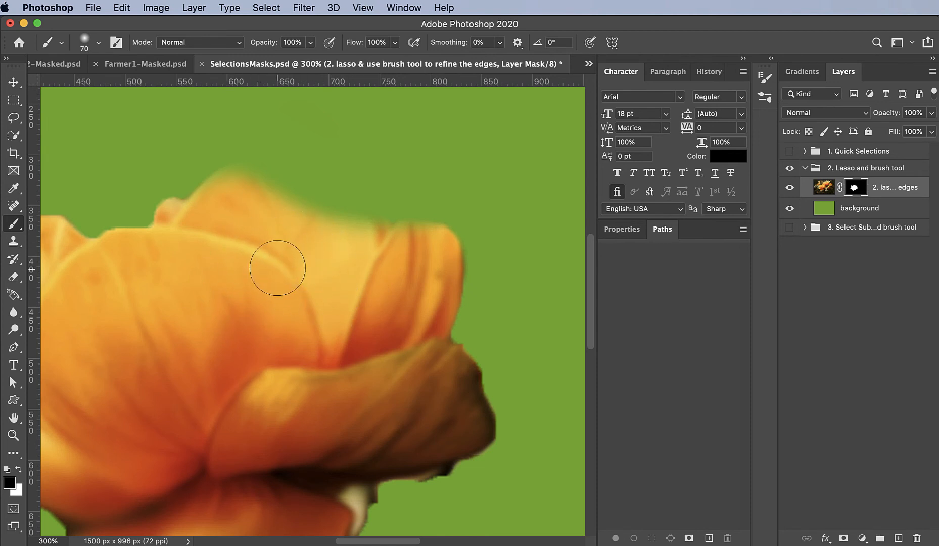
mouse_move(359, 107)
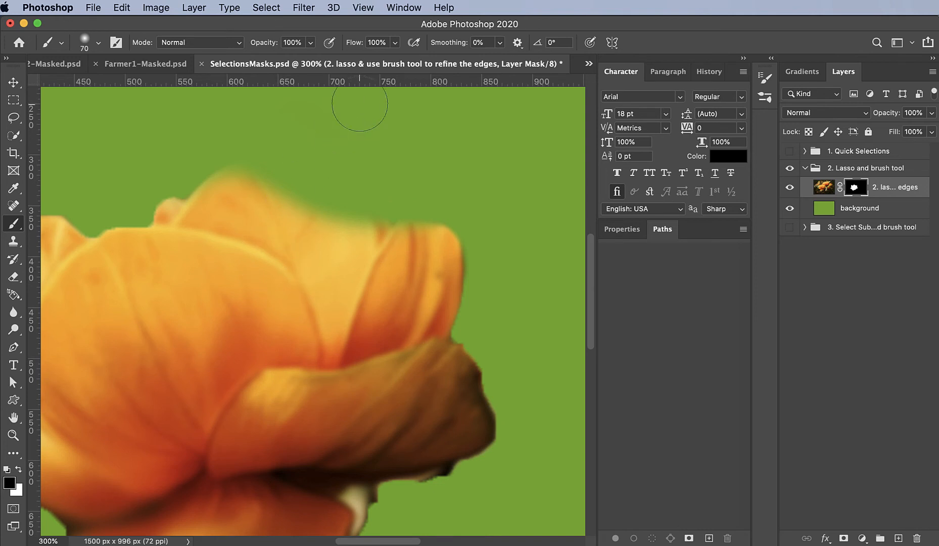
mouse_move(370, 136)
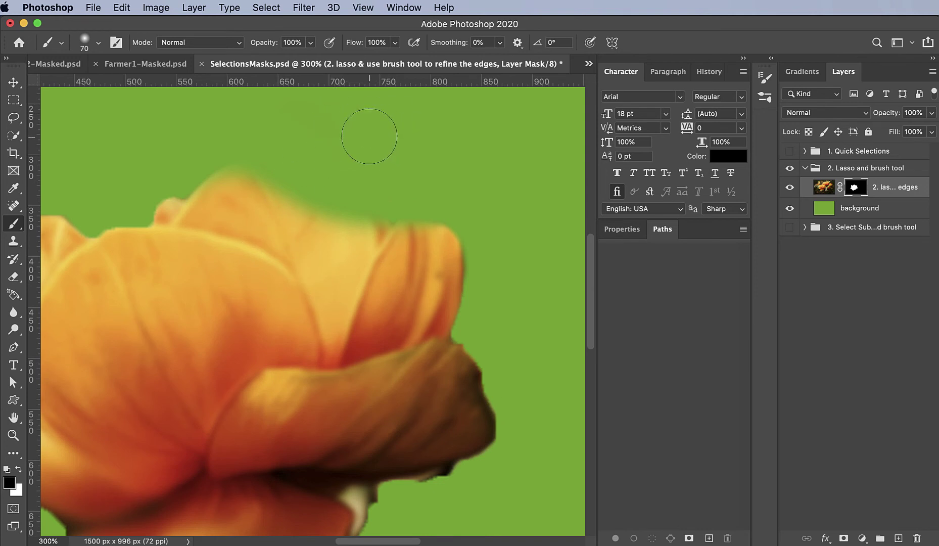
mouse_move(330, 182)
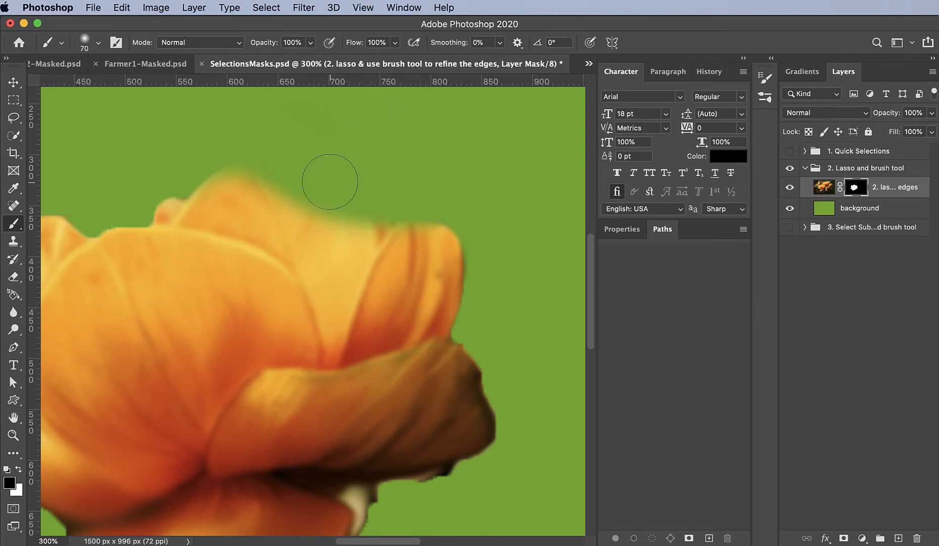
mouse_move(359, 139)
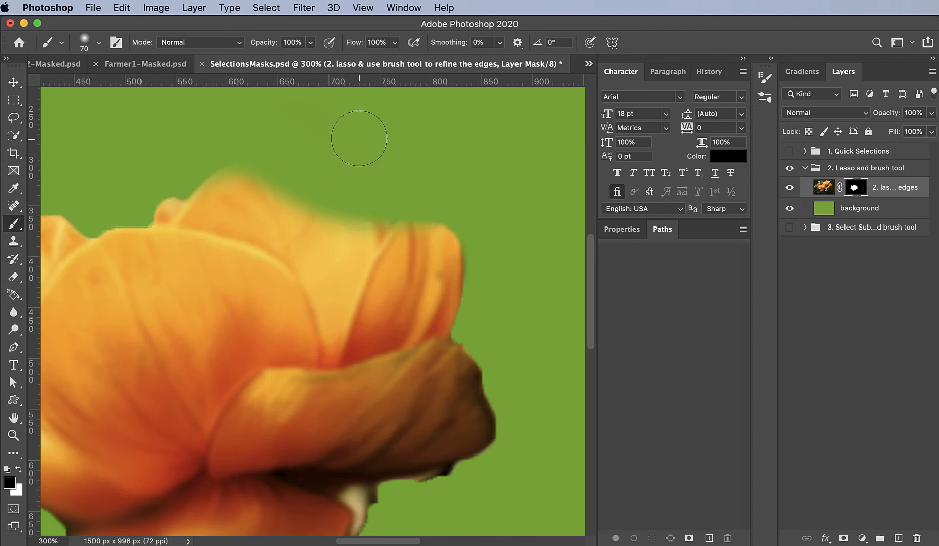
mouse_move(359, 136)
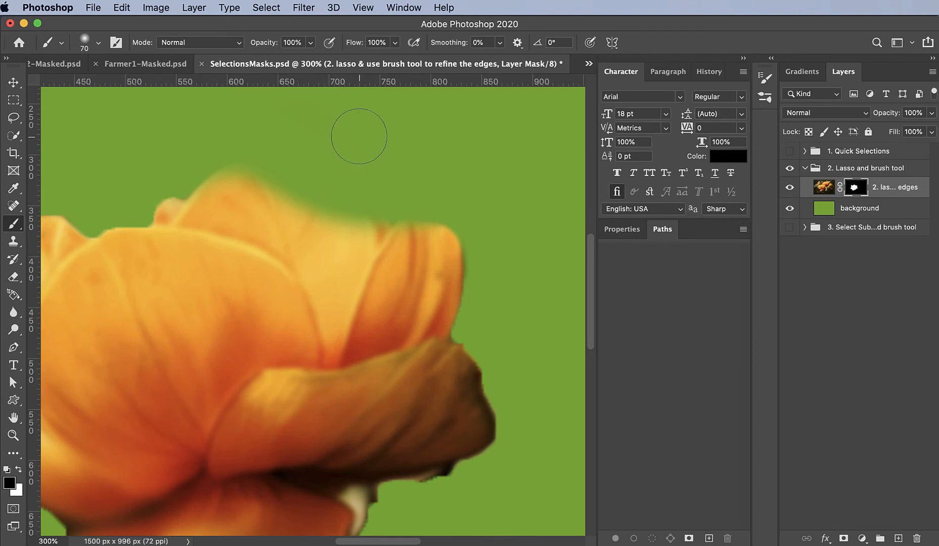
mouse_move(103, 46)
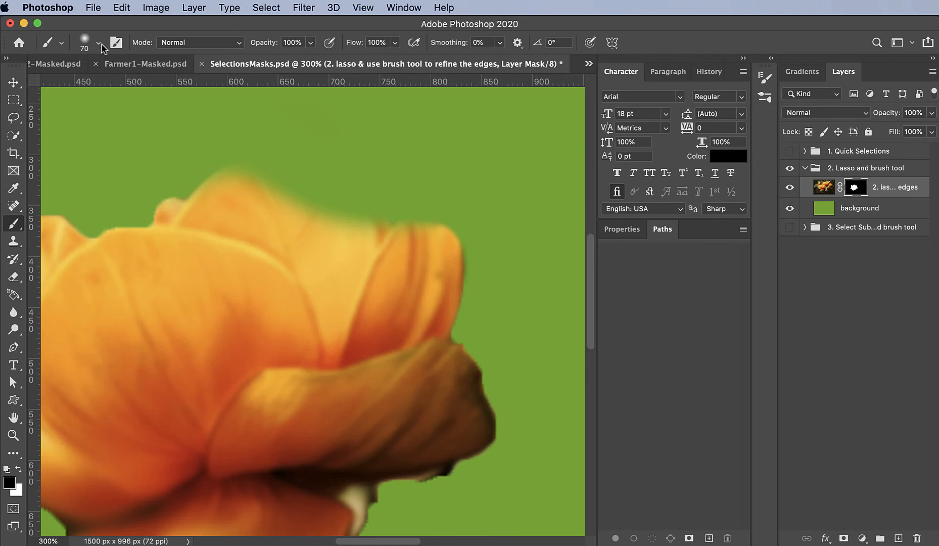
mouse_move(399, 173)
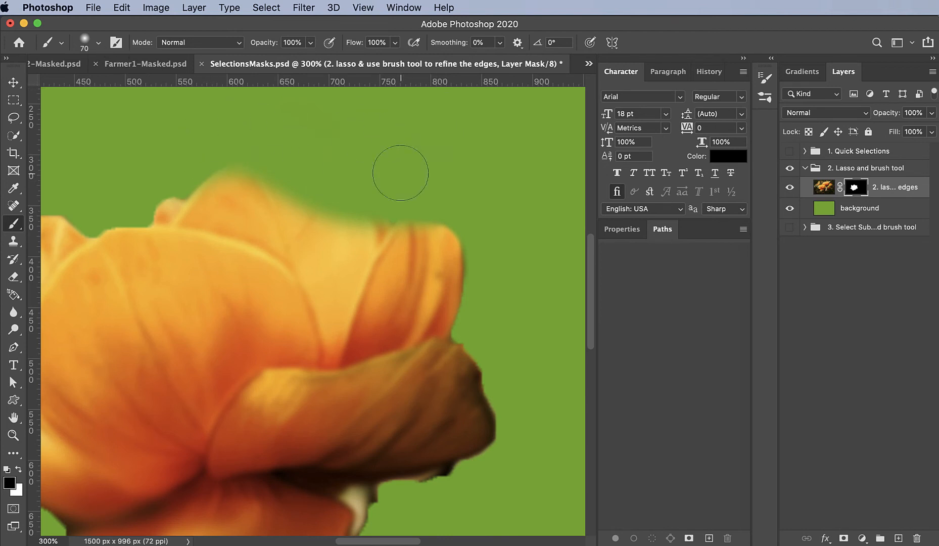
mouse_move(533, 309)
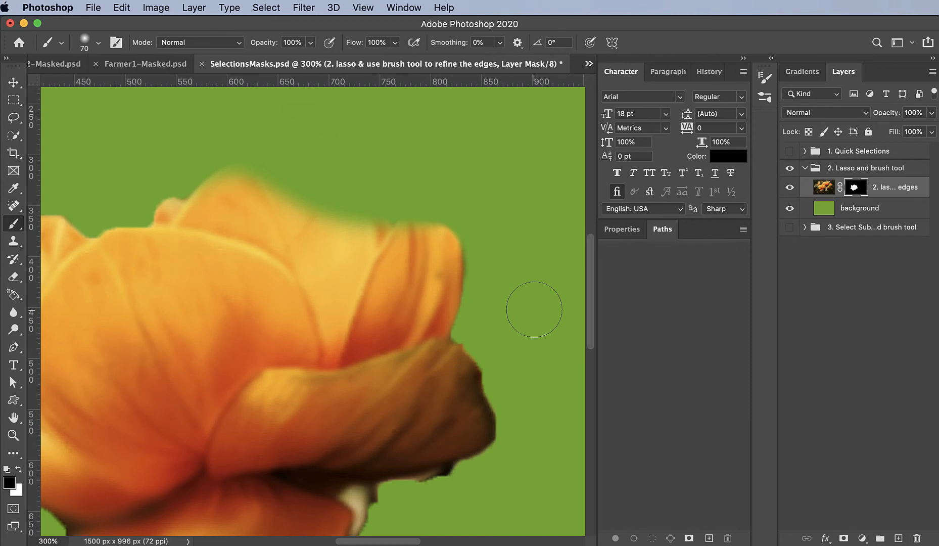
mouse_move(338, 141)
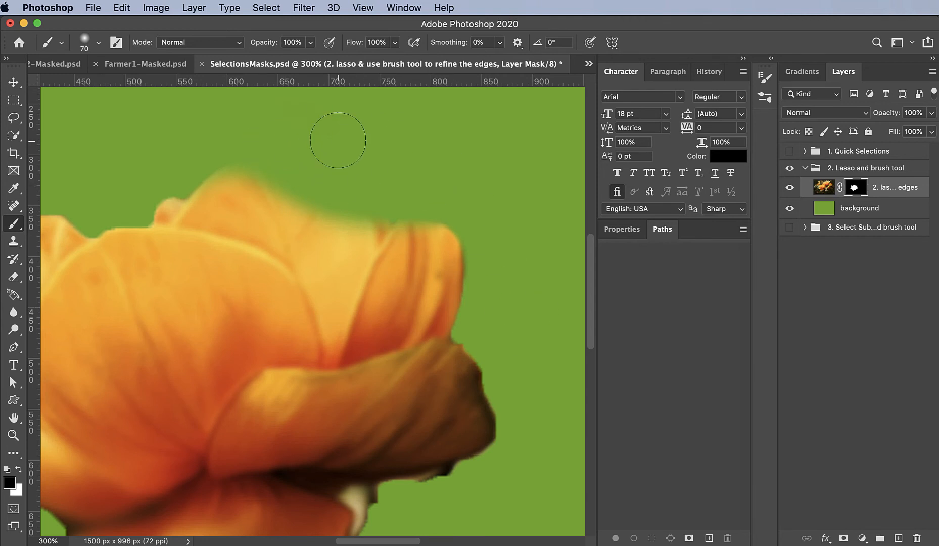
mouse_move(357, 170)
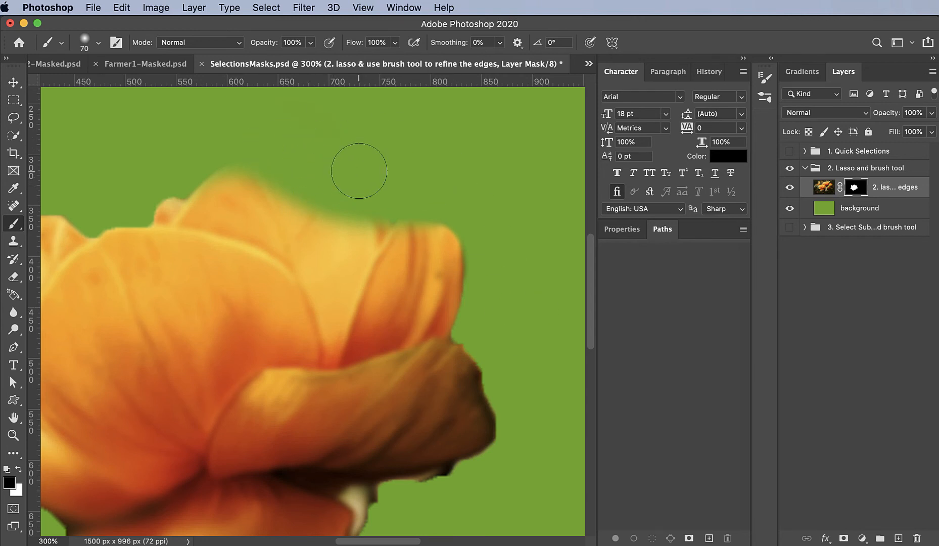
mouse_move(389, 165)
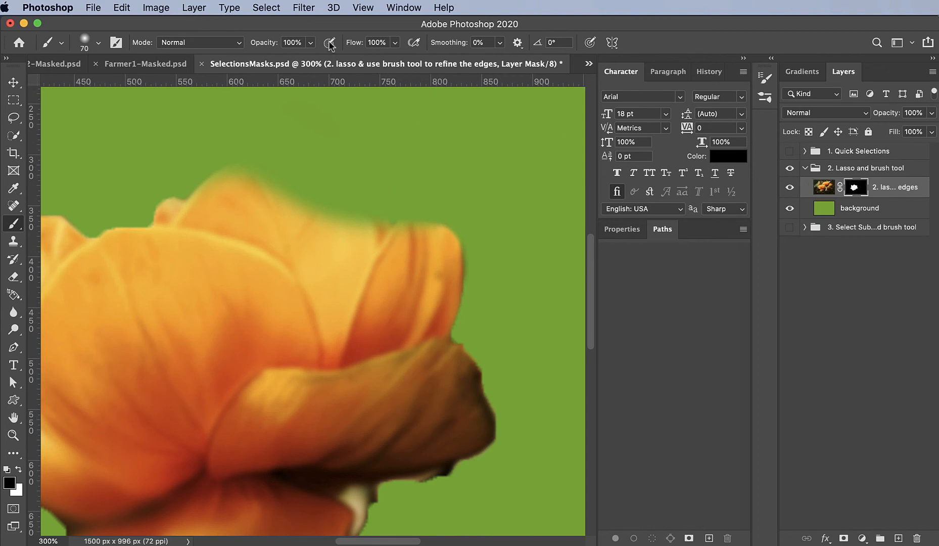
Step: Fit the image on screen and delete the flower layer's mask without applying it
left_click(362, 7)
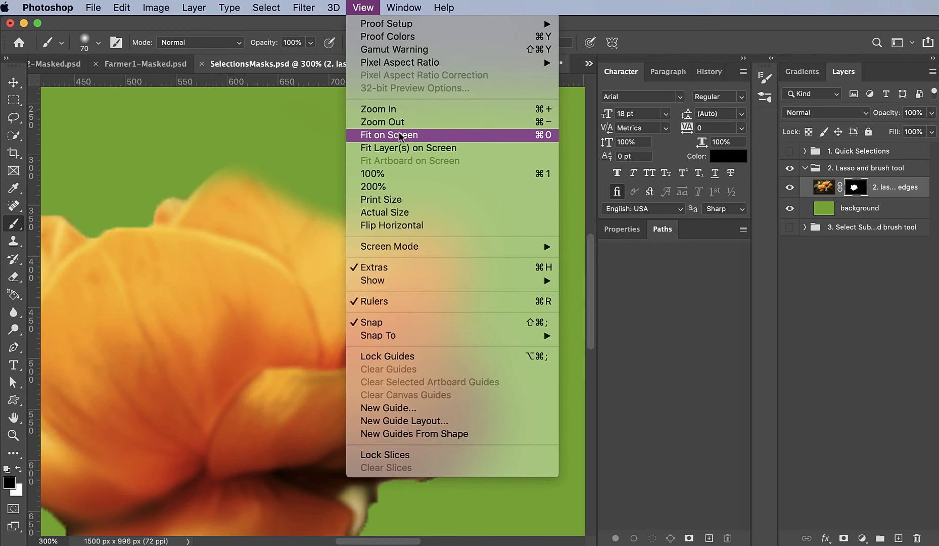
left_click(389, 135)
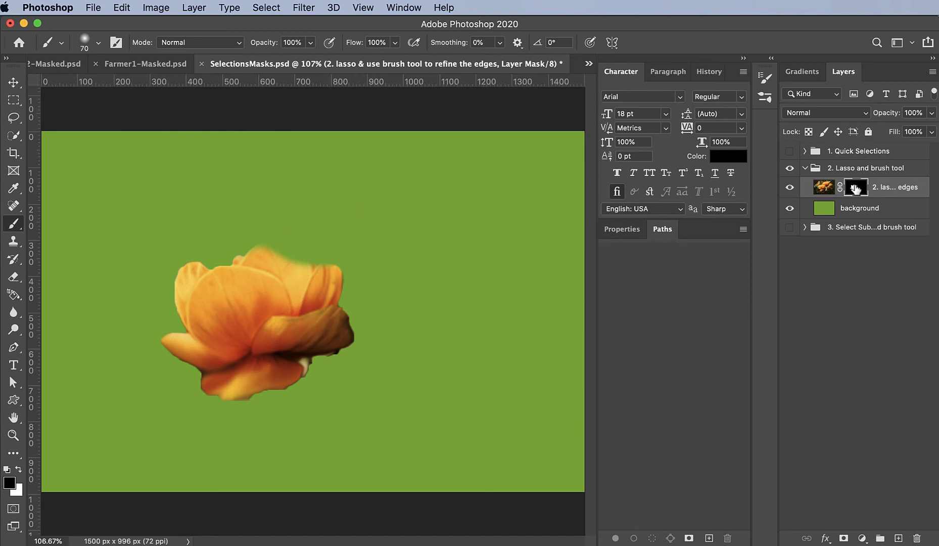
left_click(855, 187)
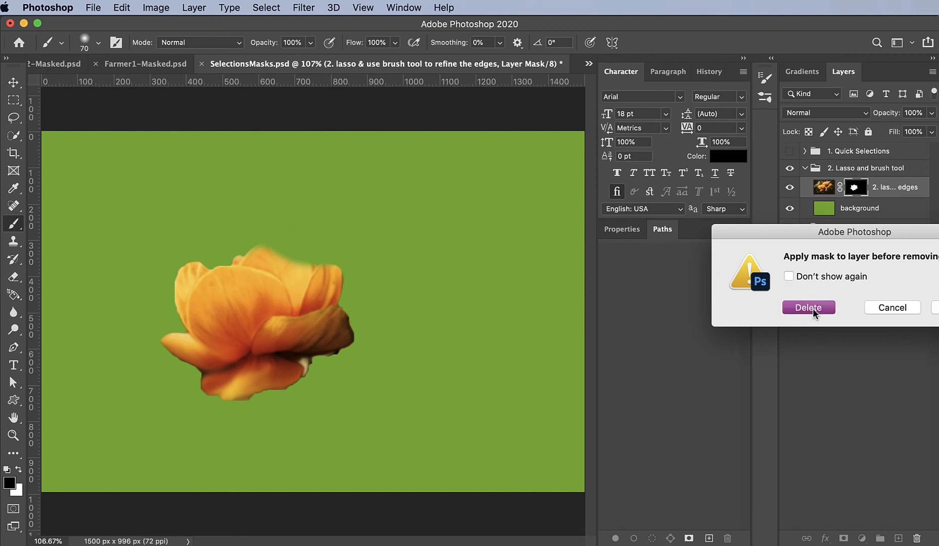
left_click(808, 307)
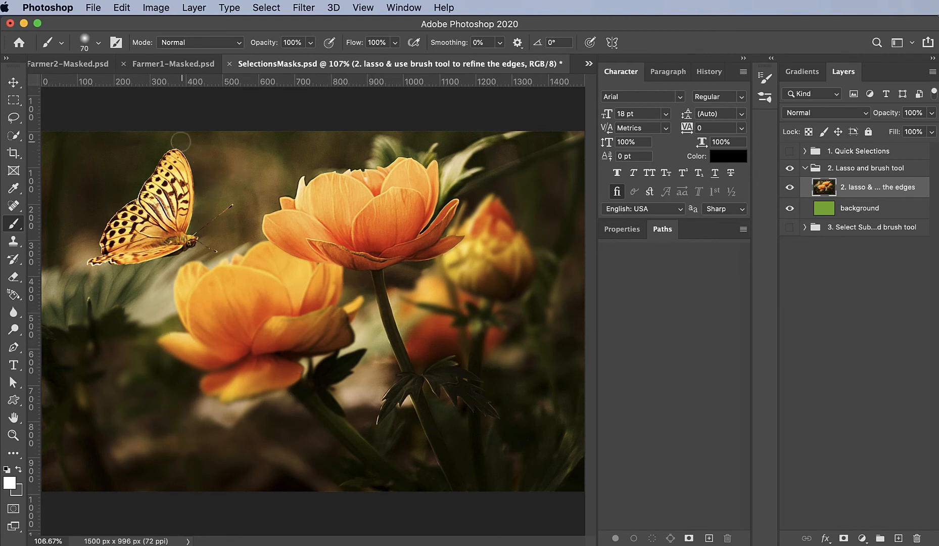
mouse_move(428, 141)
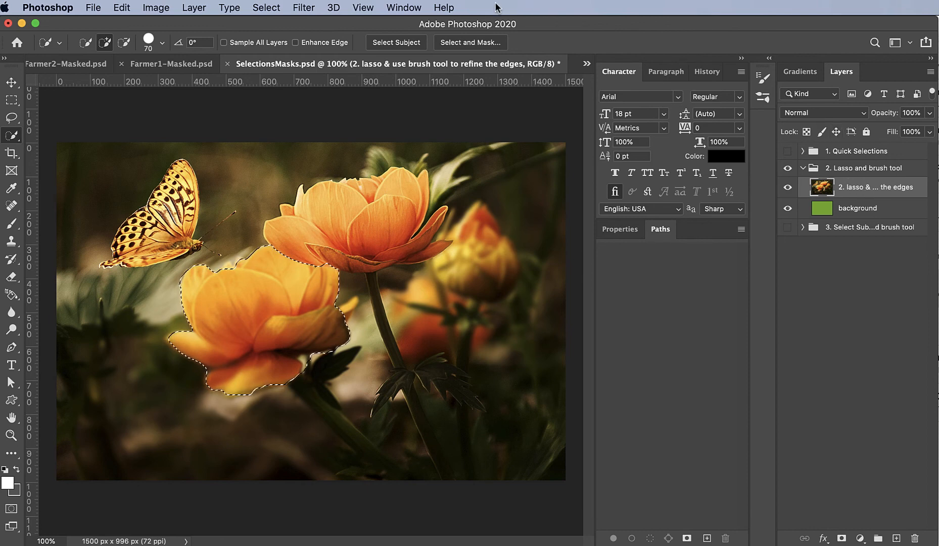
Step: Refine the flower selection with 9.2 px feather and output it as a layer mask
left_click(470, 42)
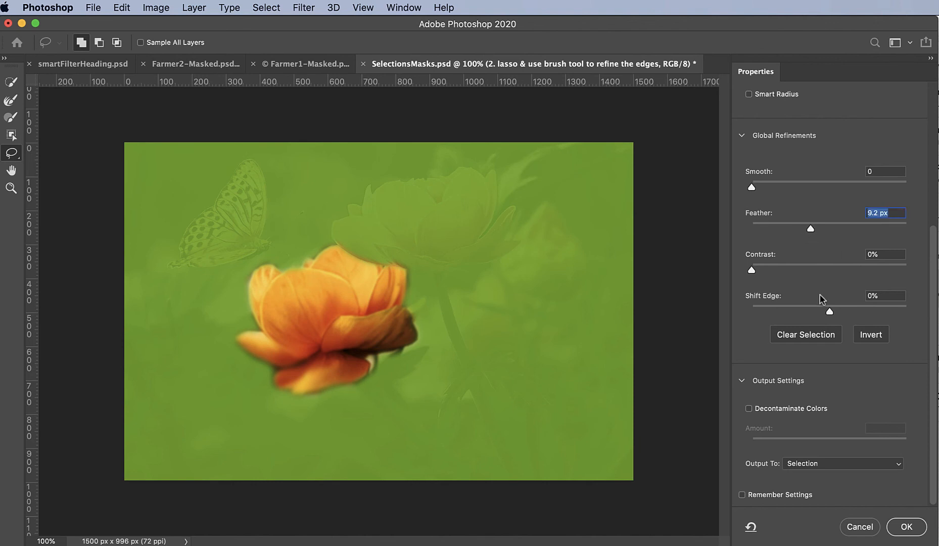
mouse_move(873, 385)
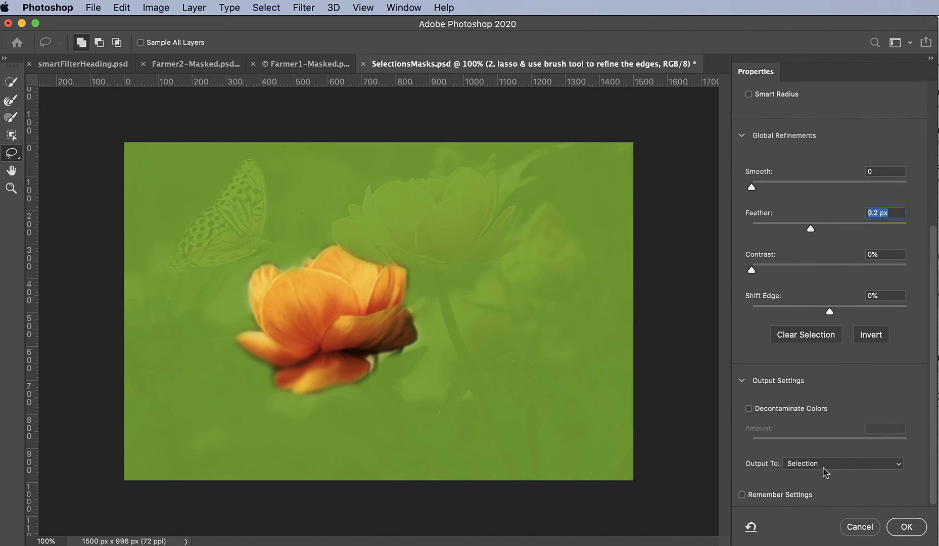
left_click(841, 462)
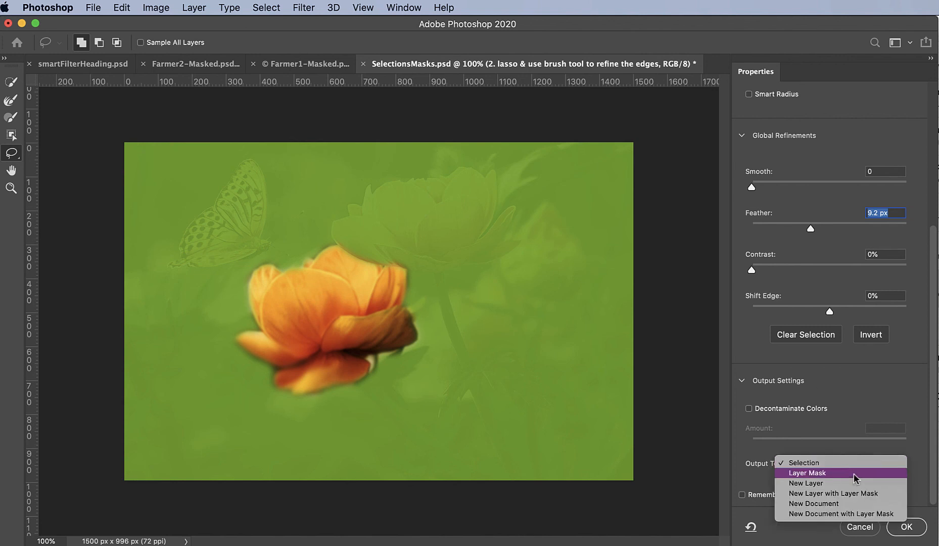
left_click(806, 473)
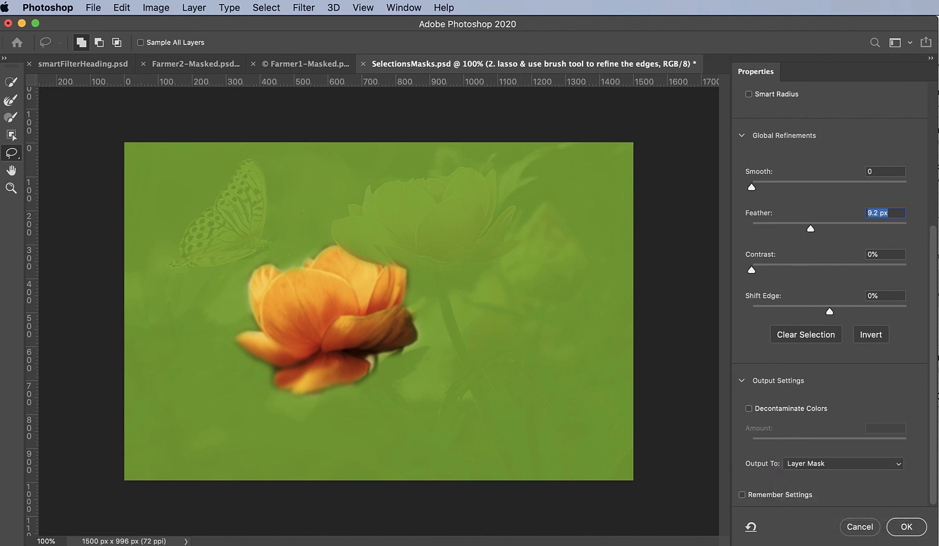
left_click(905, 525)
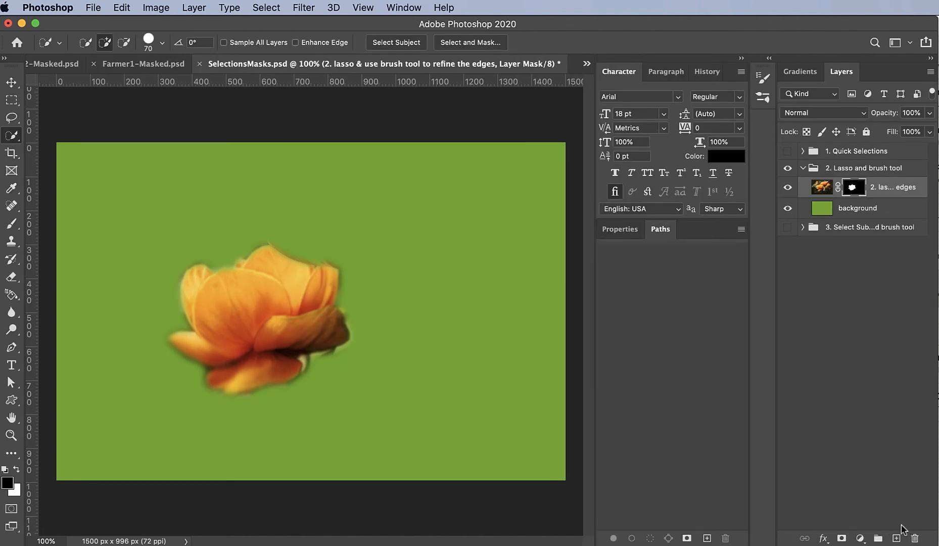
mouse_move(807, 259)
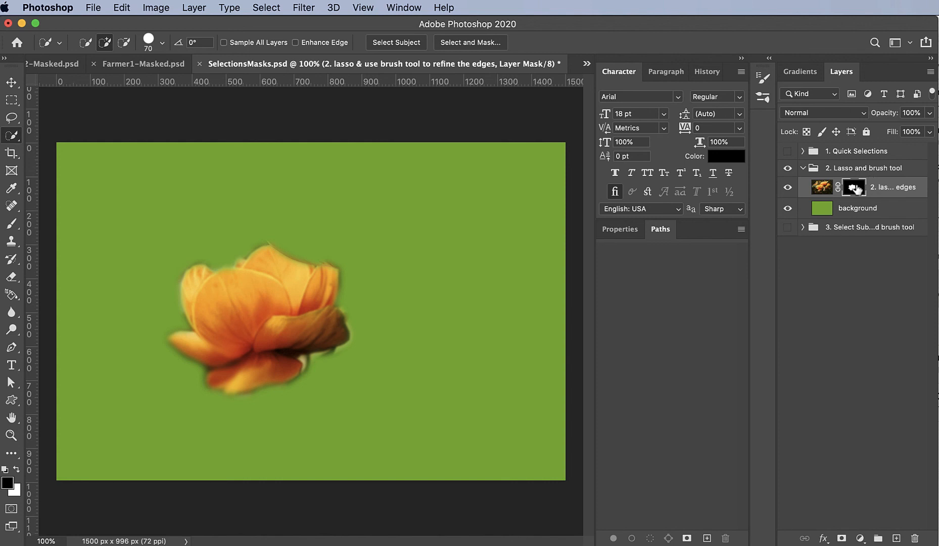
mouse_move(848, 189)
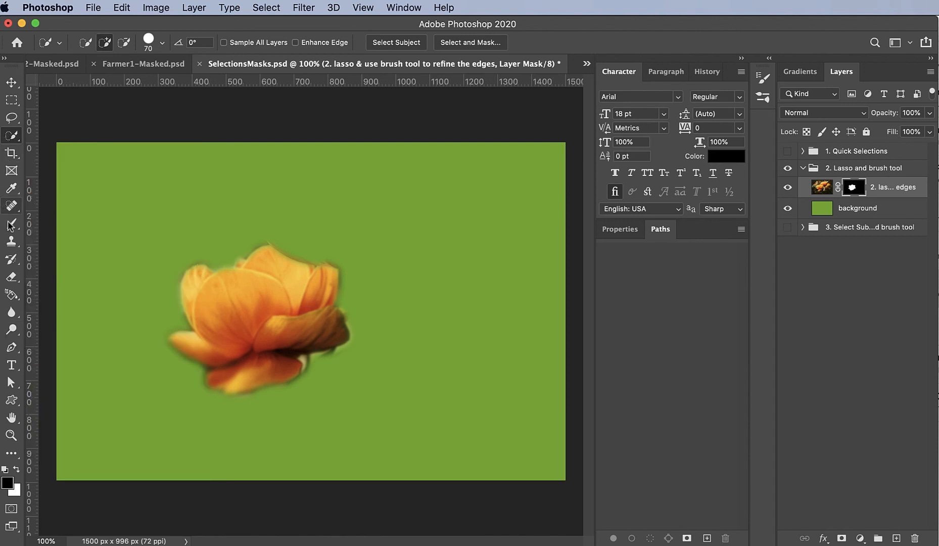
Step: Zoom in to 300% on the feathered flower's petal edges
left_click(11, 223)
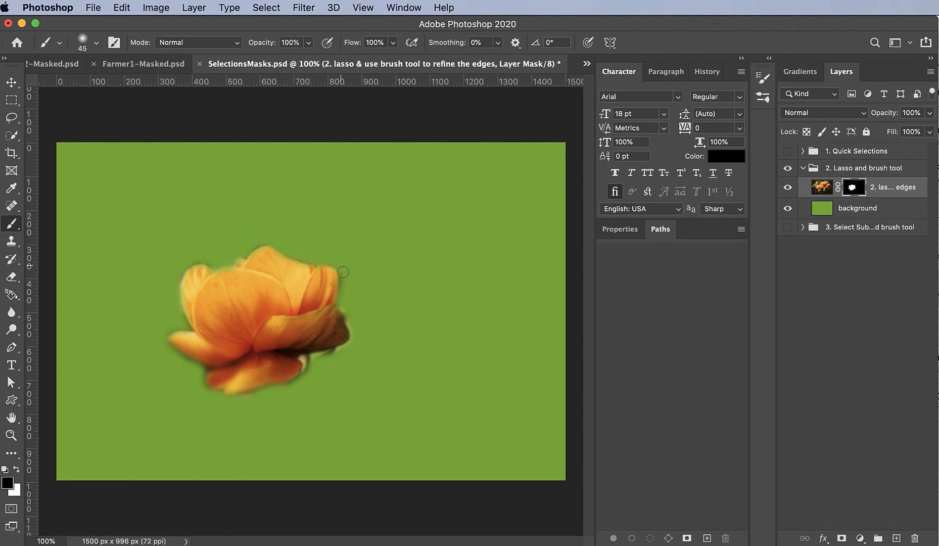
left_click(11, 436)
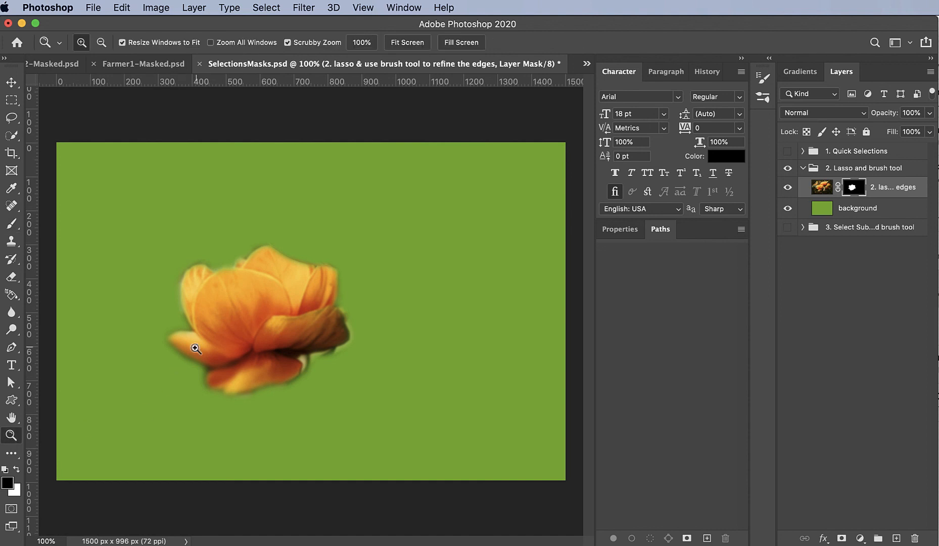
left_click(195, 349)
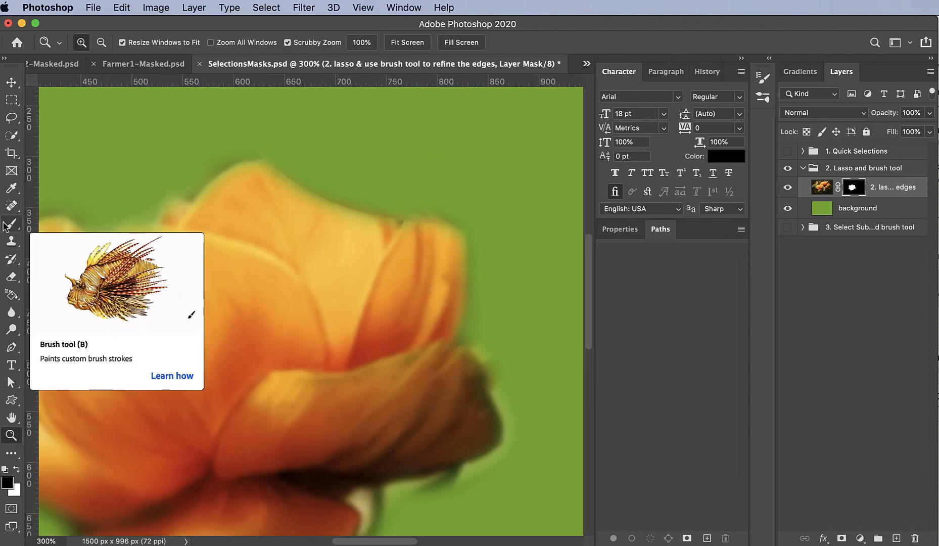
Step: Paint white with a 25 px brush along the upper petal edges on the mask
left_click(11, 223)
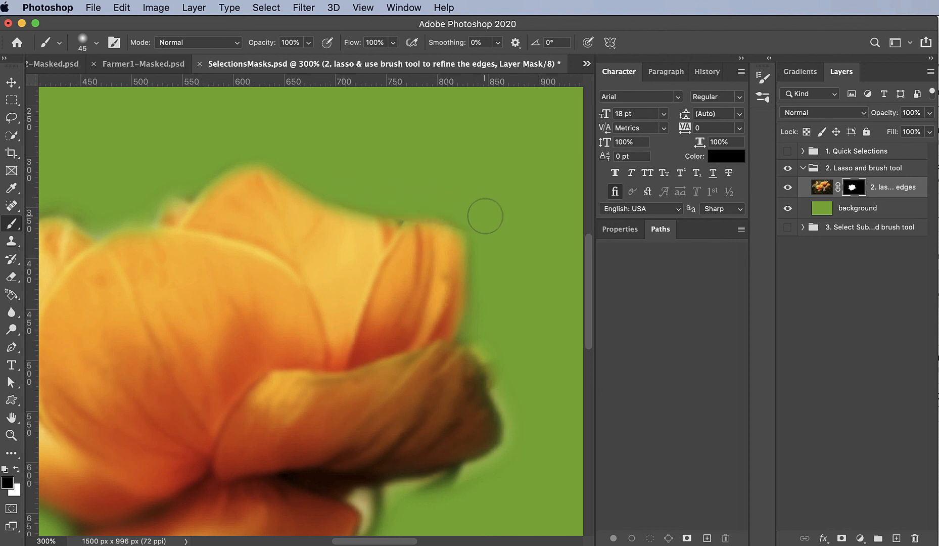
mouse_move(358, 207)
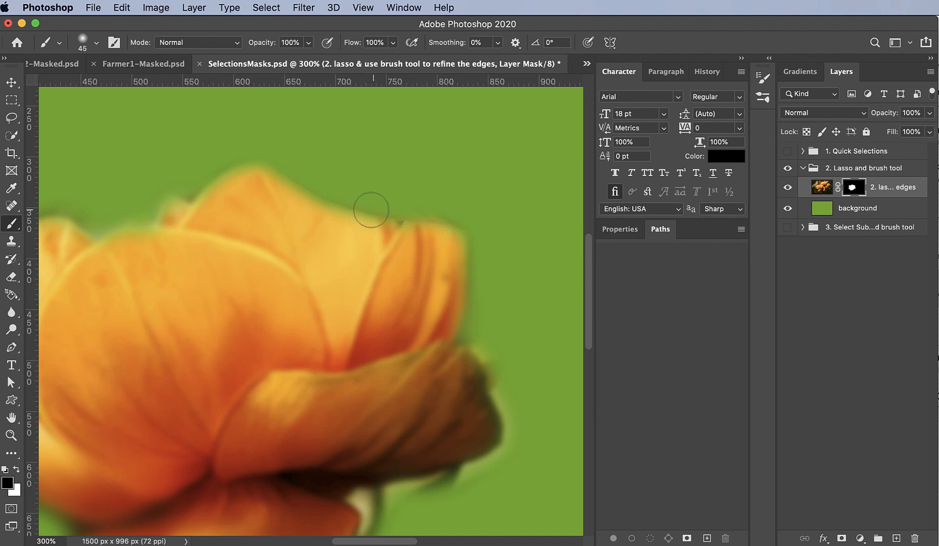
mouse_move(338, 183)
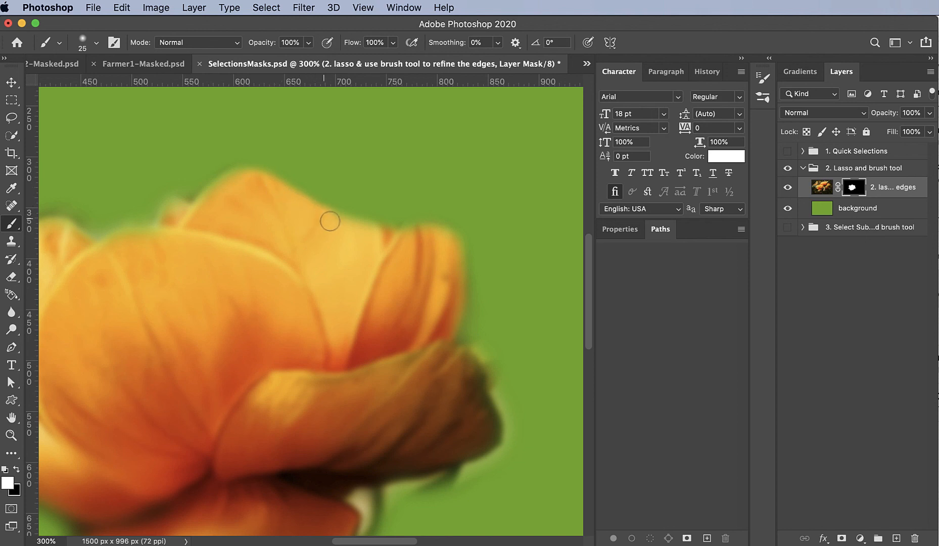
mouse_move(384, 232)
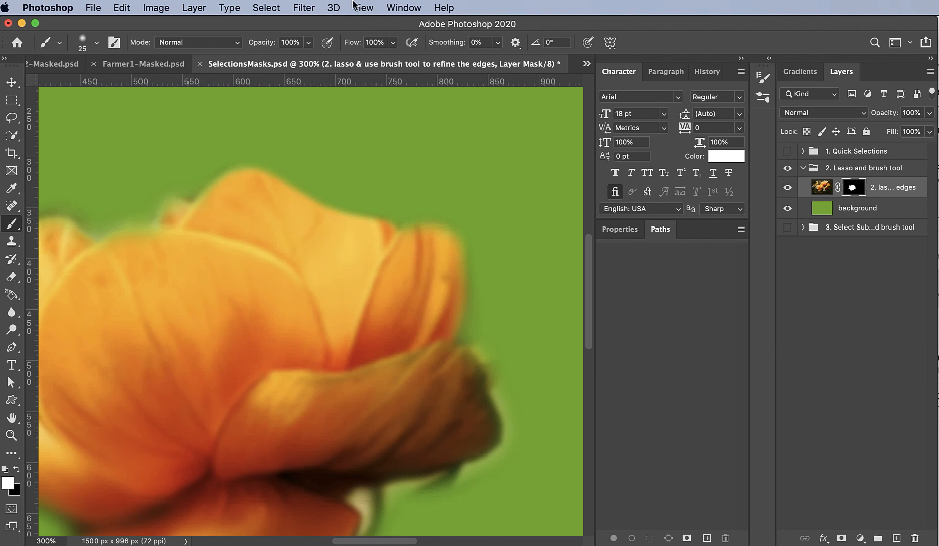
left_click(363, 7)
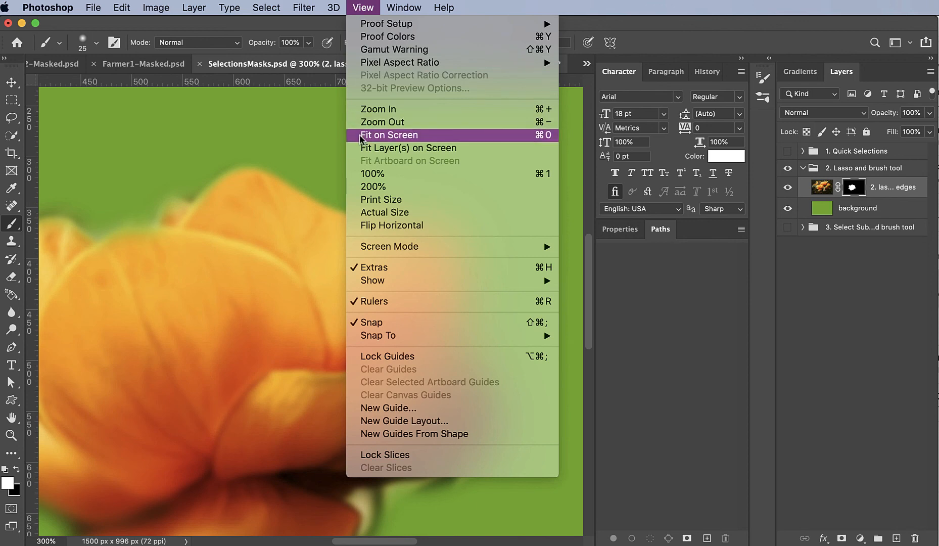
Step: Fit the whole refined flower composite on screen
left_click(388, 134)
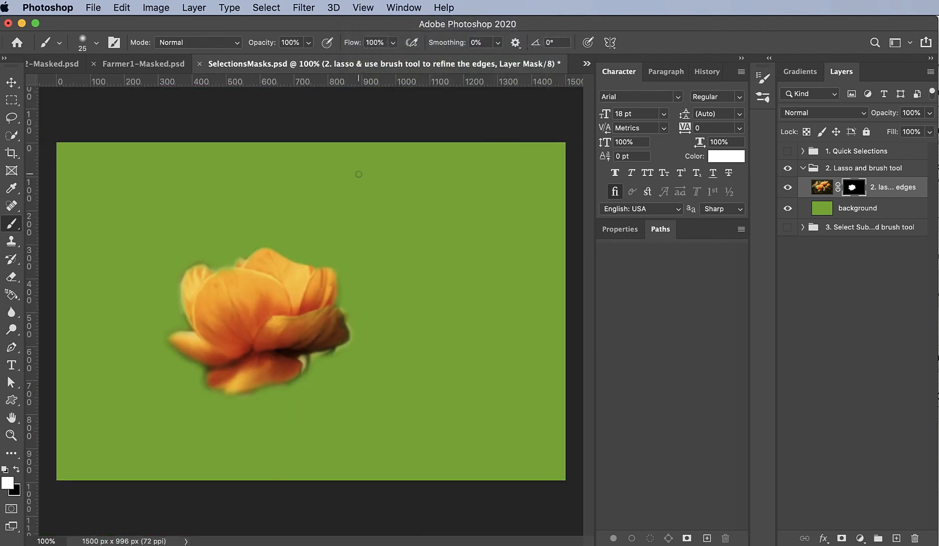
mouse_move(306, 116)
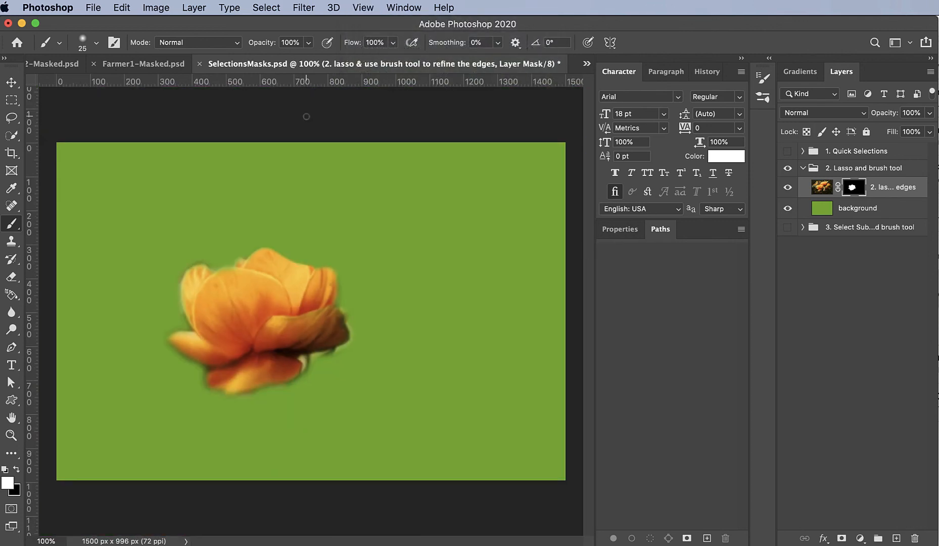